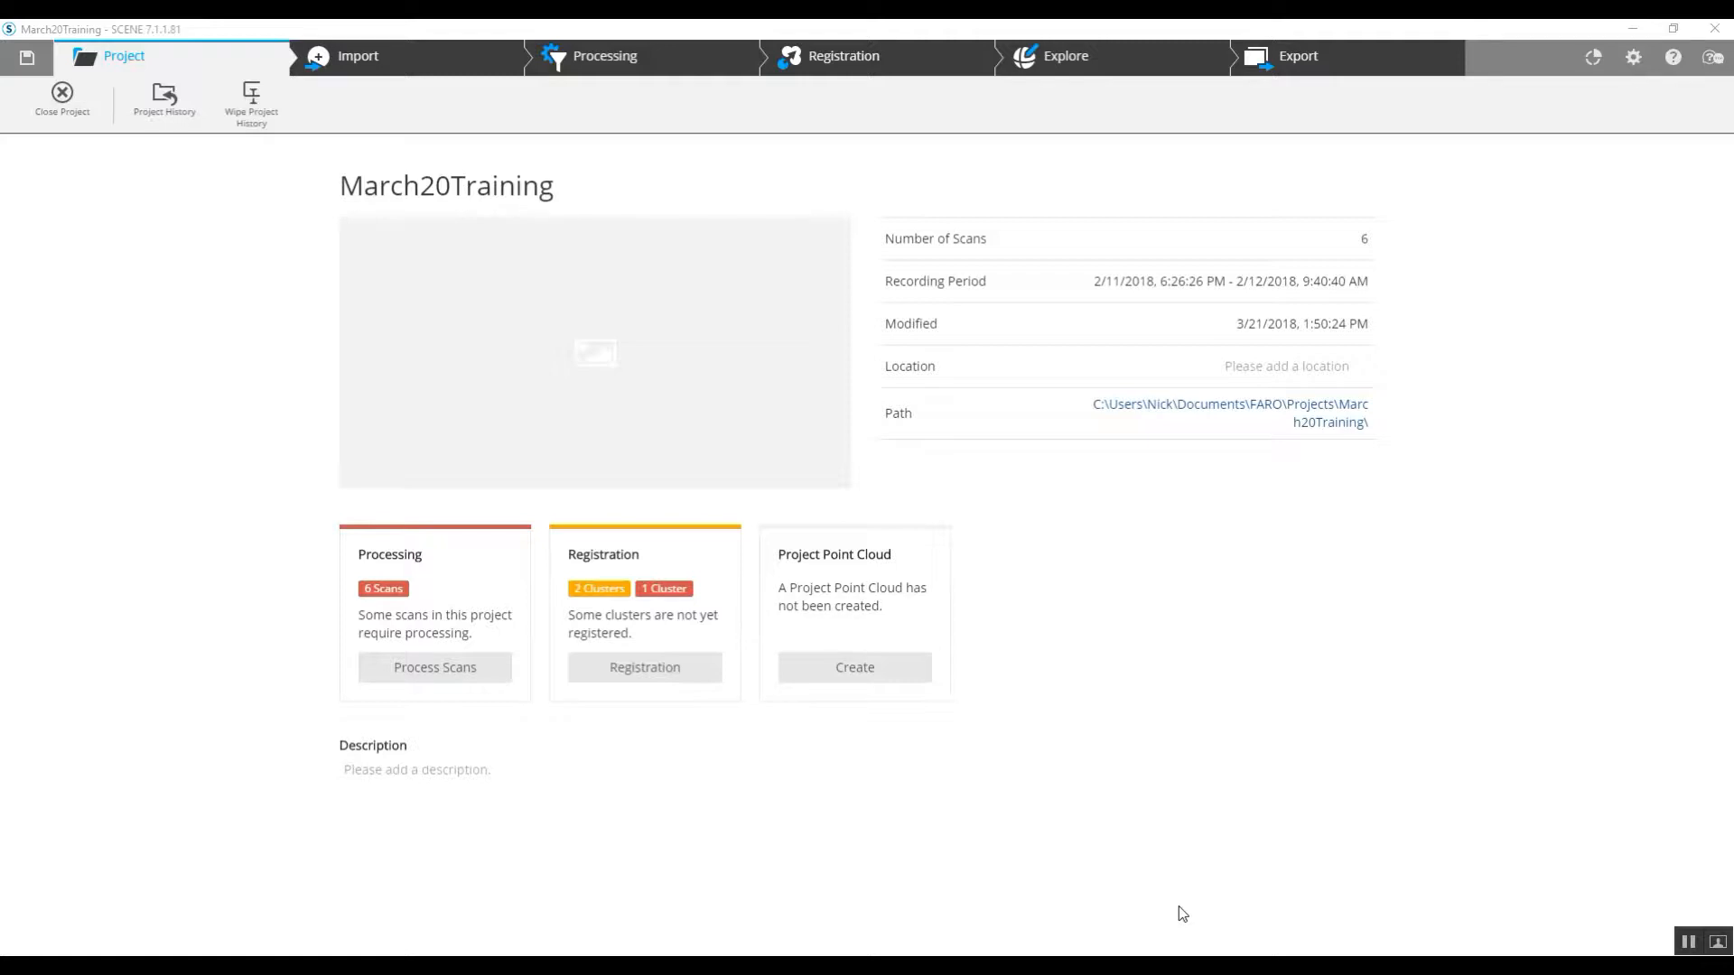
mouse_move(1051, 61)
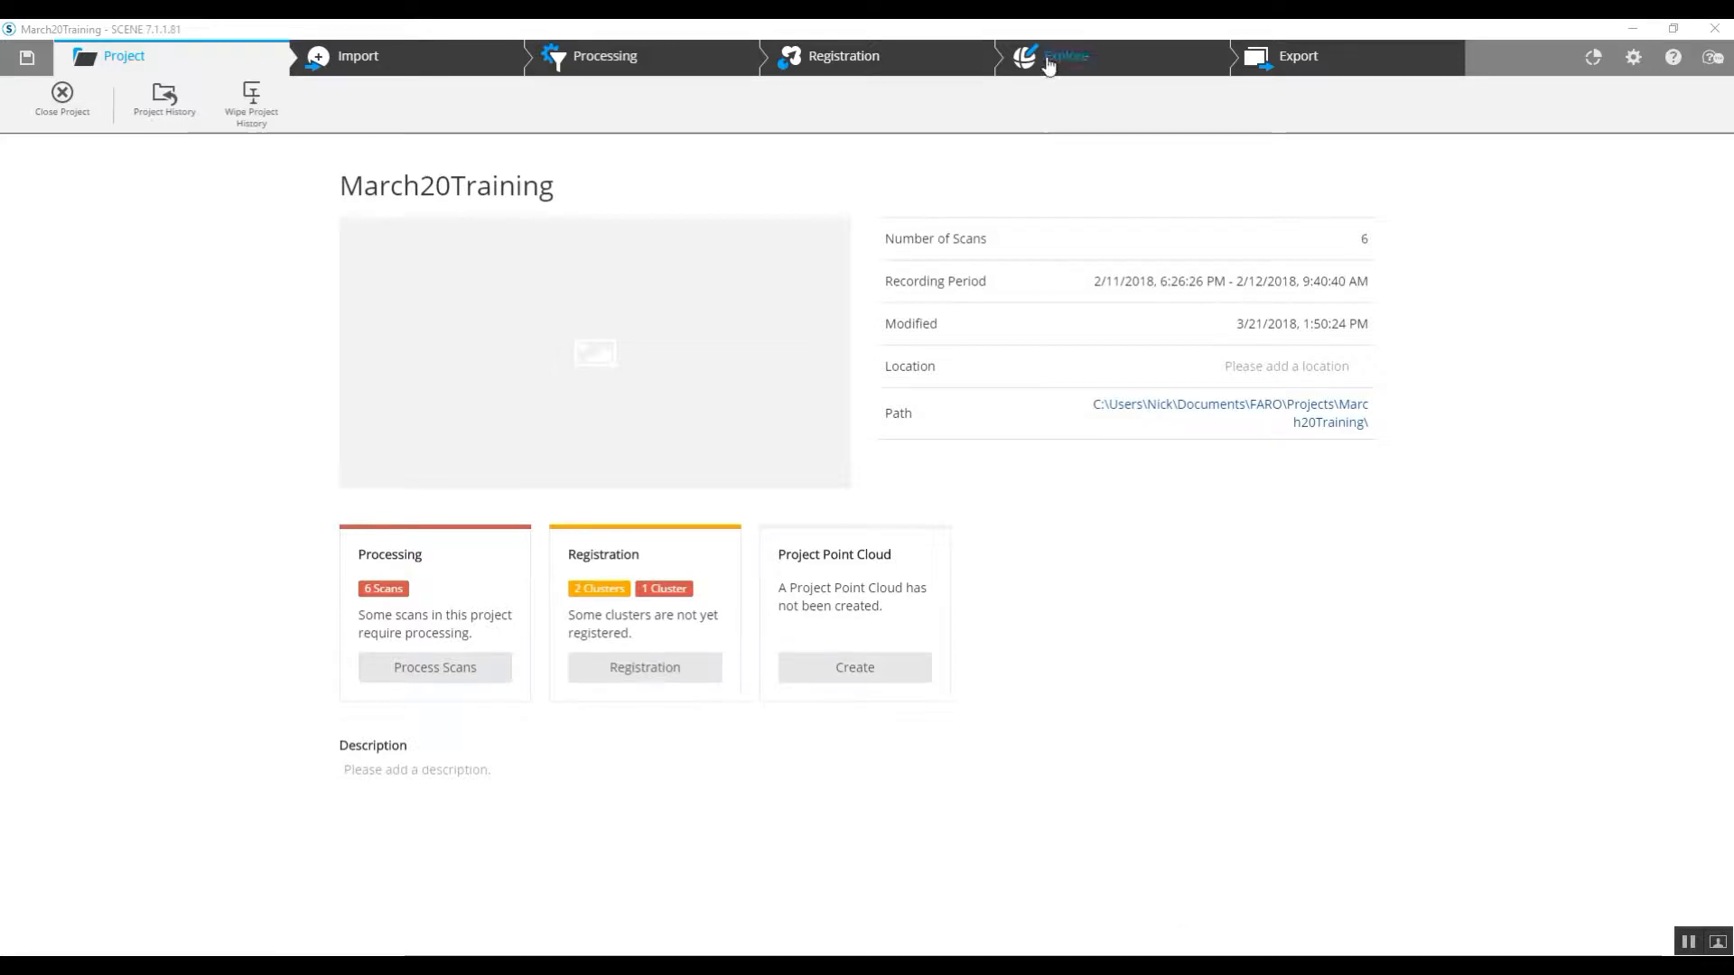
- Open the March20Training point cloud in the Explore 3D view and orbit it
click(1065, 56)
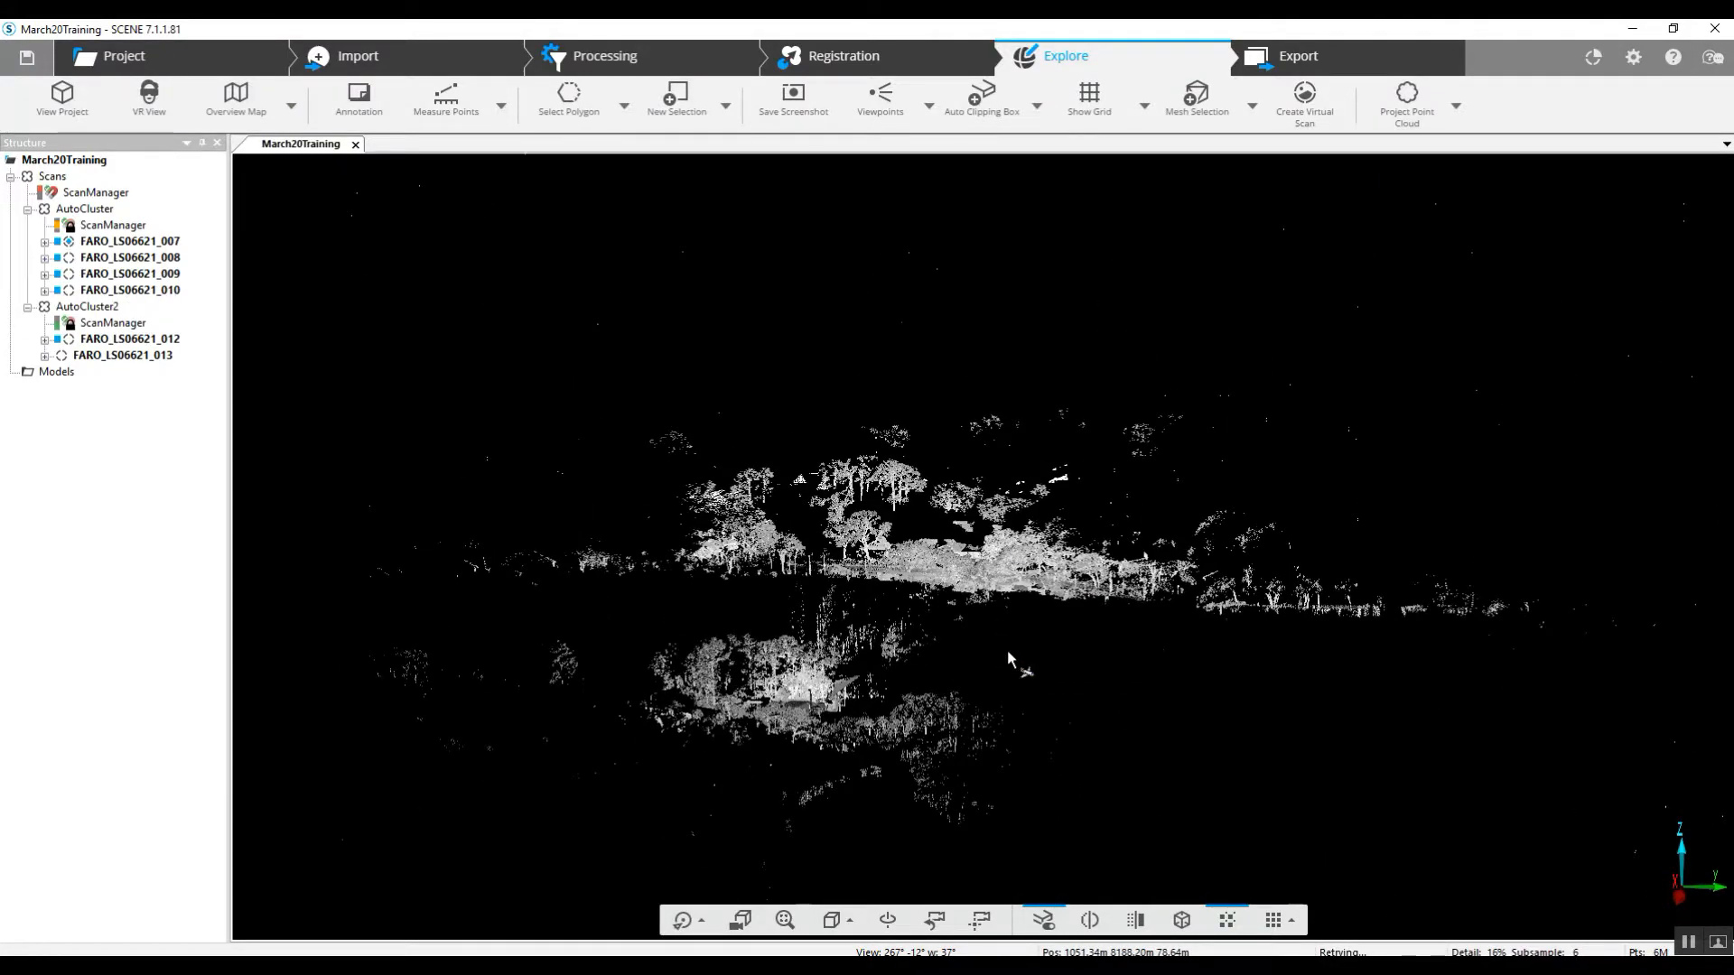
drag(1006, 661, 990, 541)
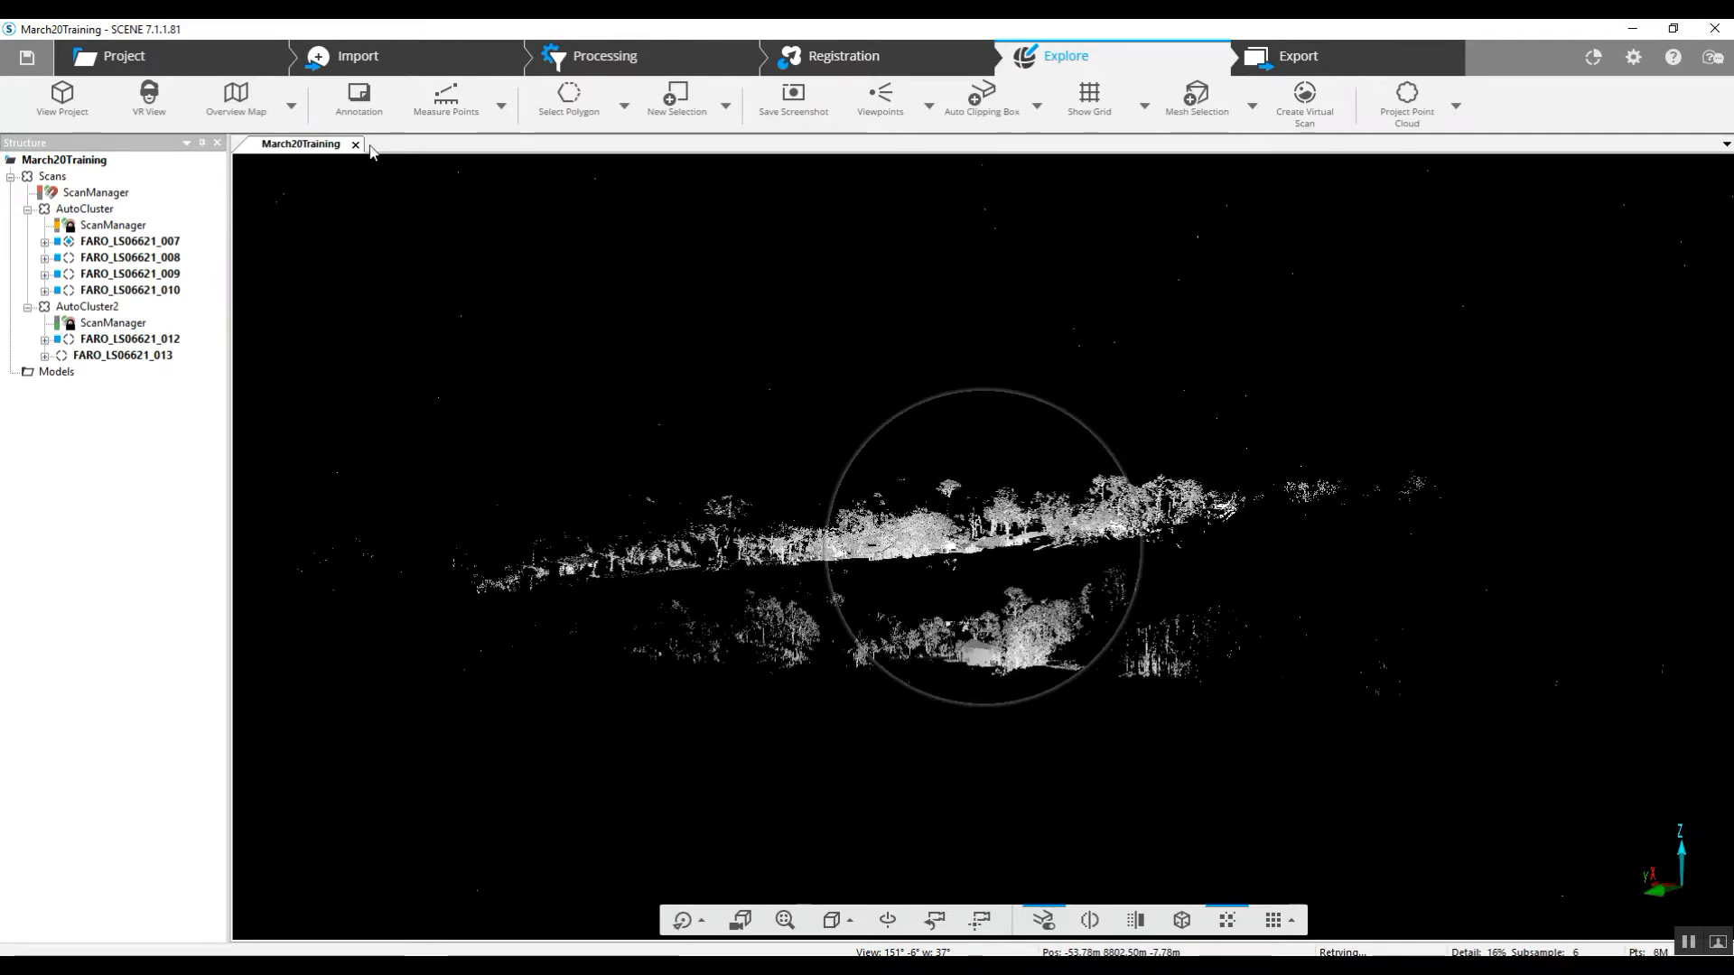
mouse_move(355, 145)
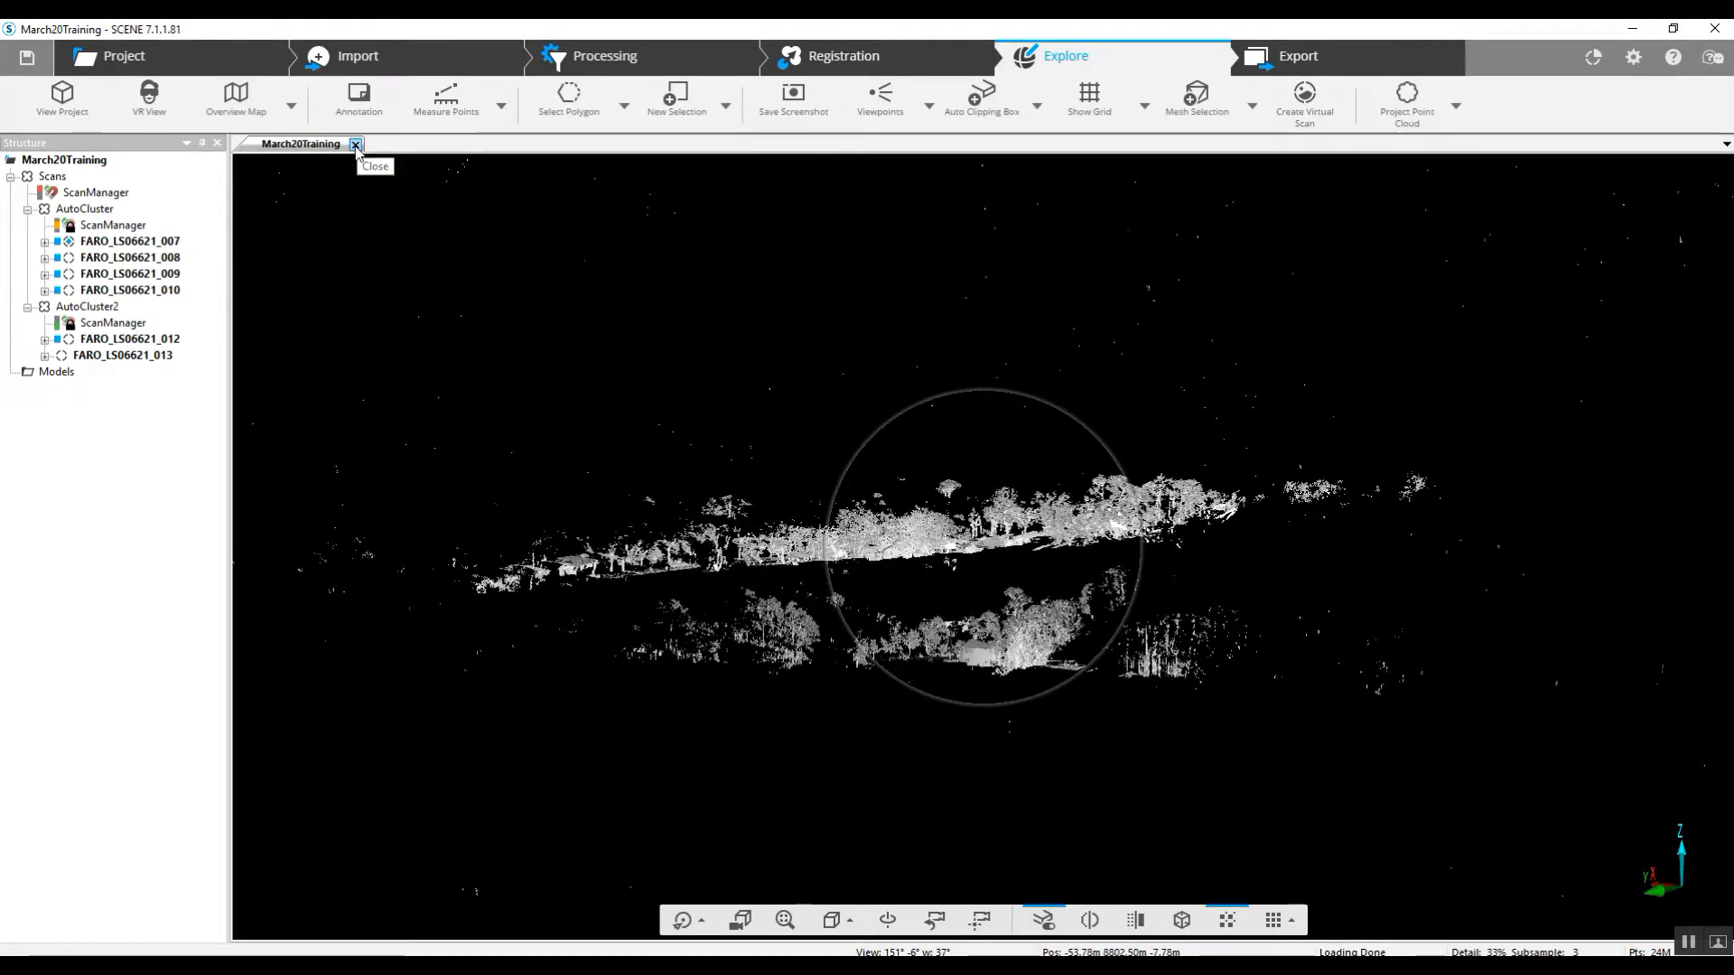
- Close the March20Training view tab and switch to the Export workspace
click(356, 146)
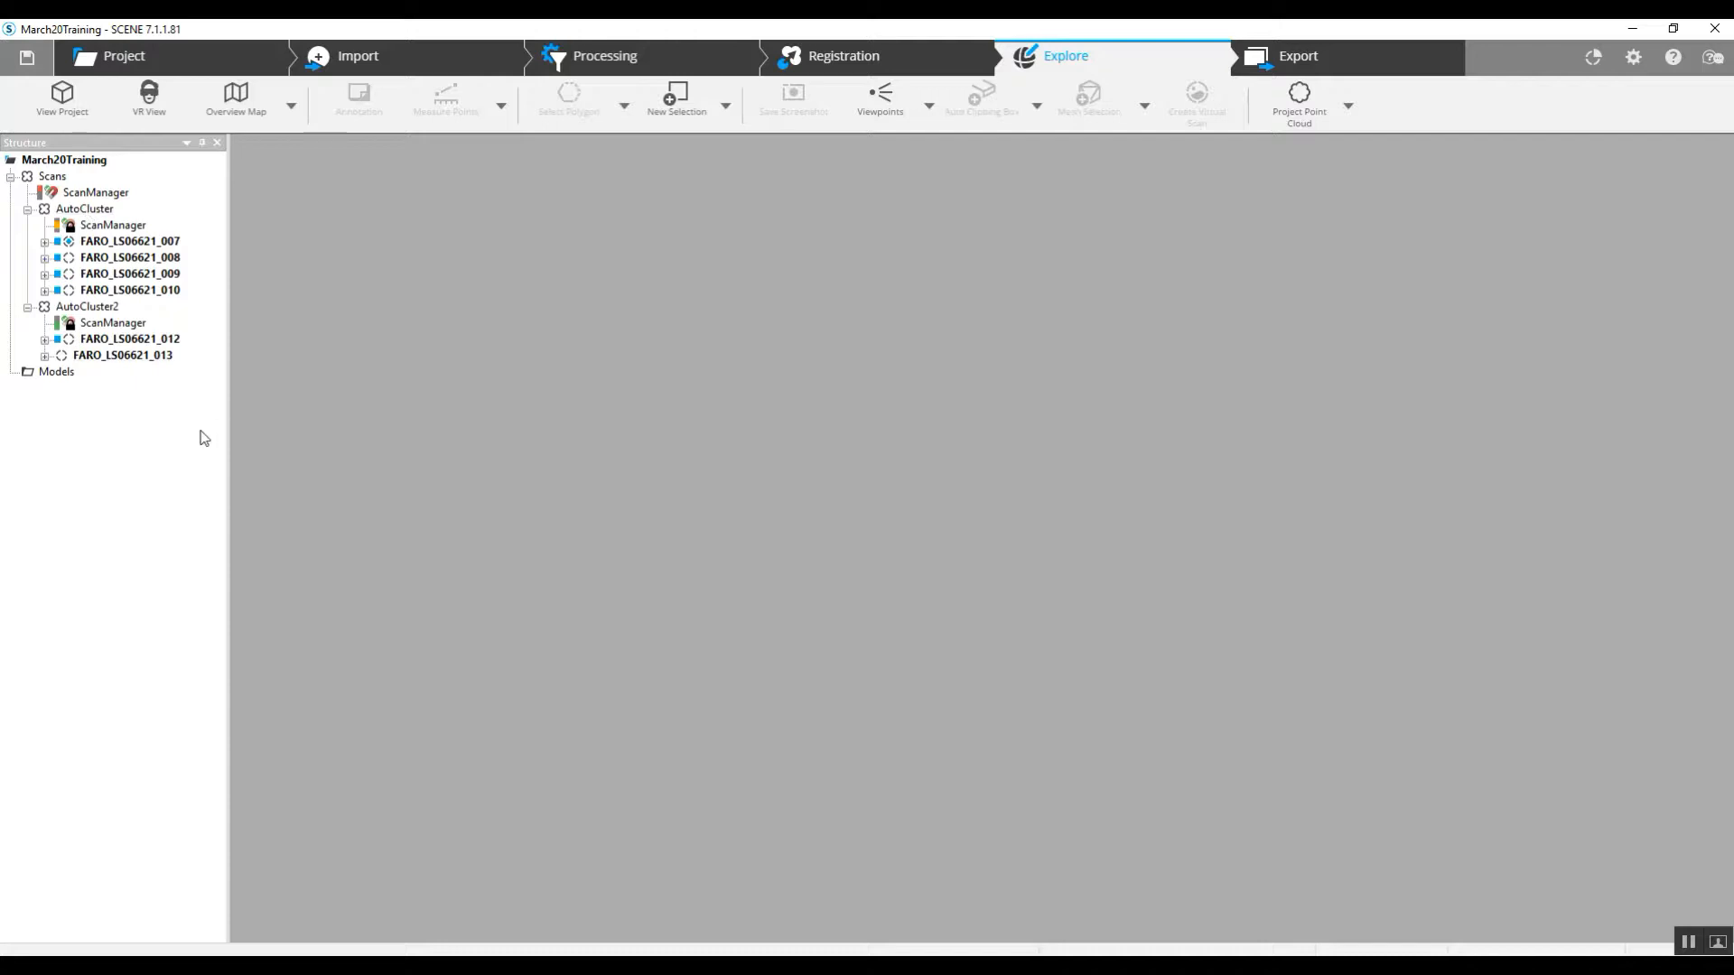
mouse_move(124, 401)
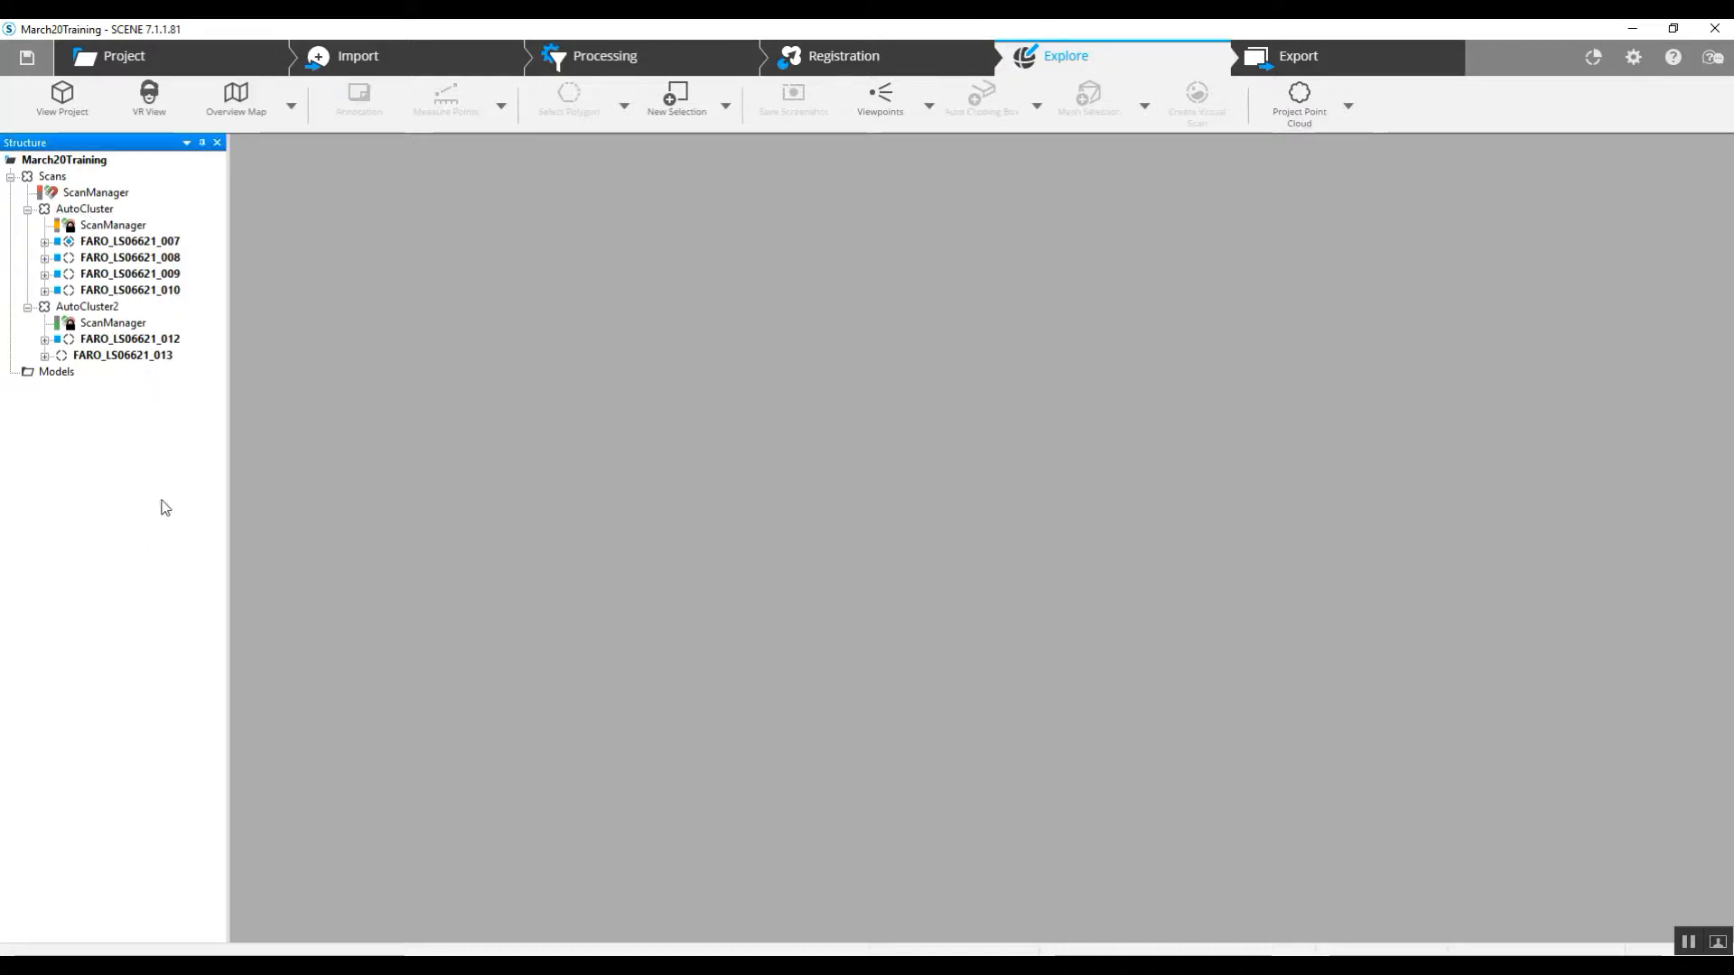
mouse_move(151, 206)
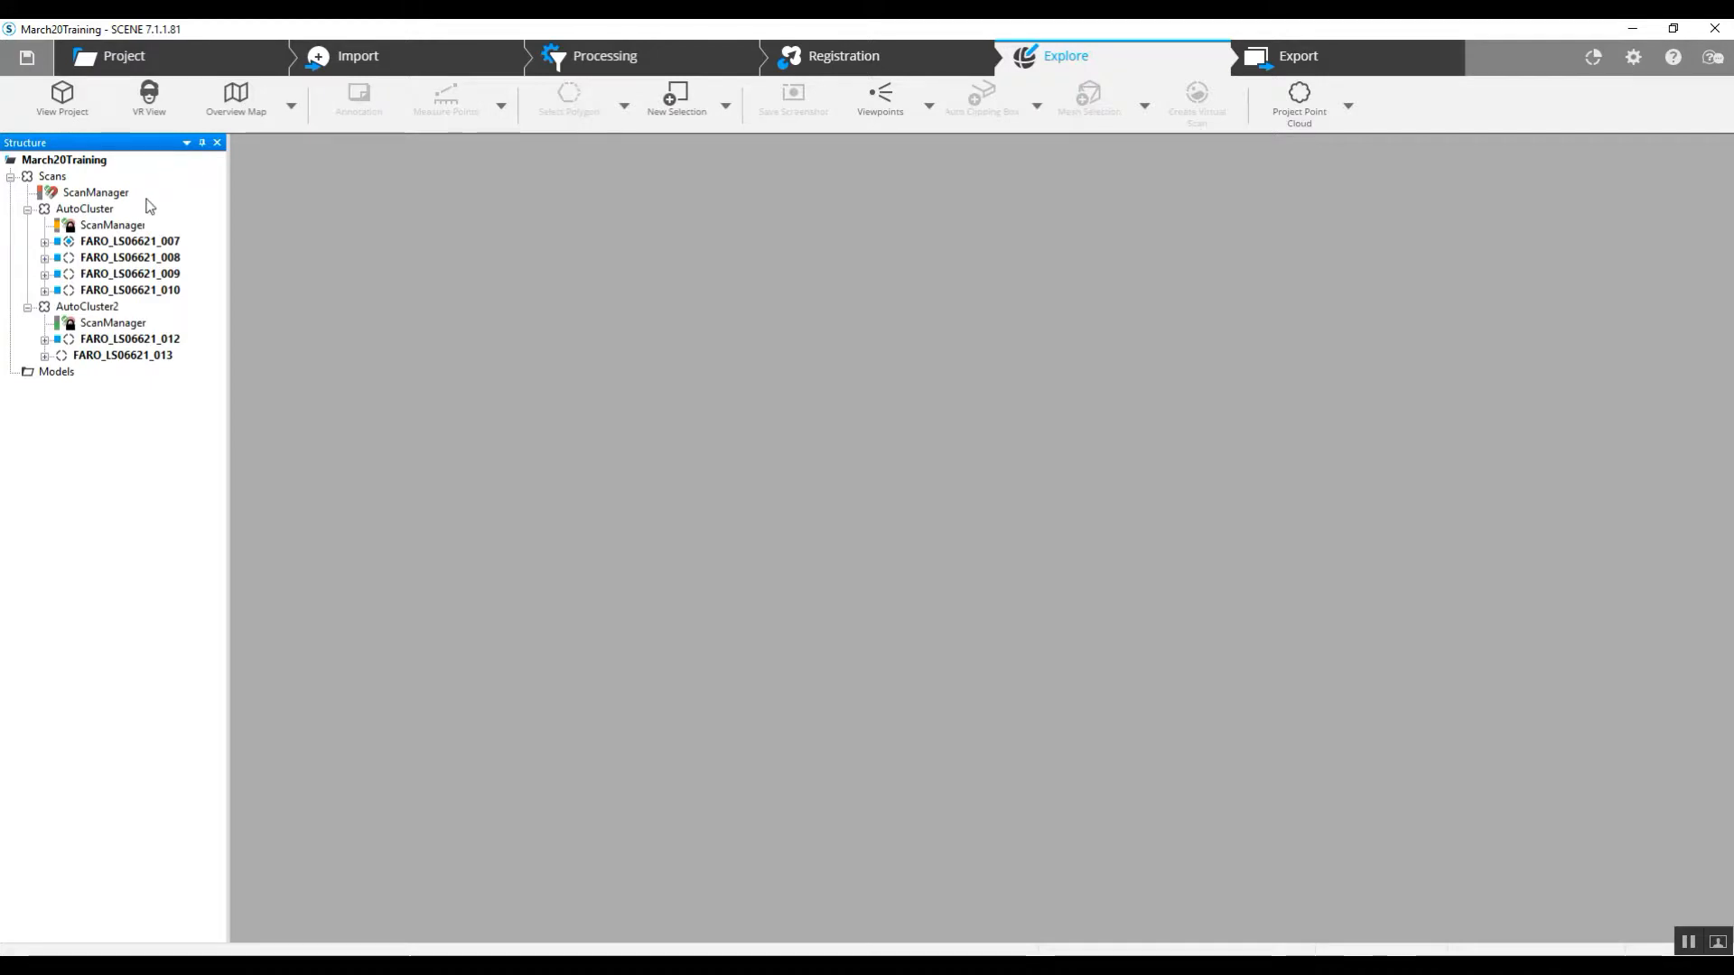
click(1298, 56)
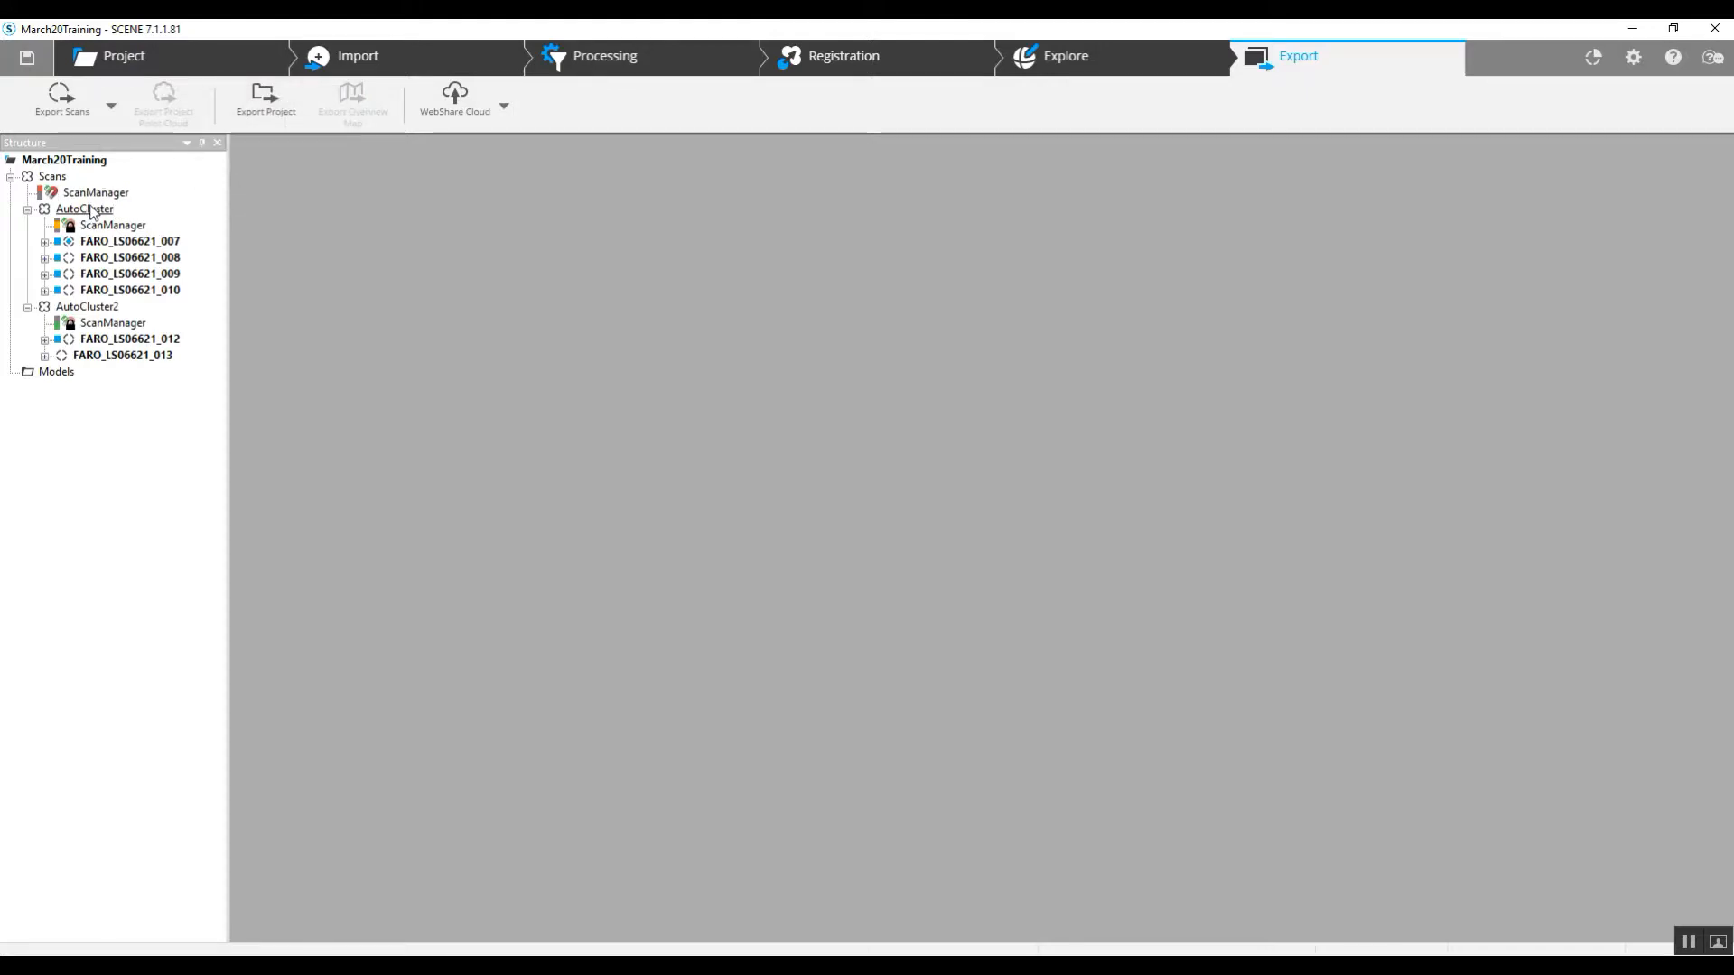
- Choose Export > As Project for AutoCluster from its Structure tree context menu
right_click(72, 209)
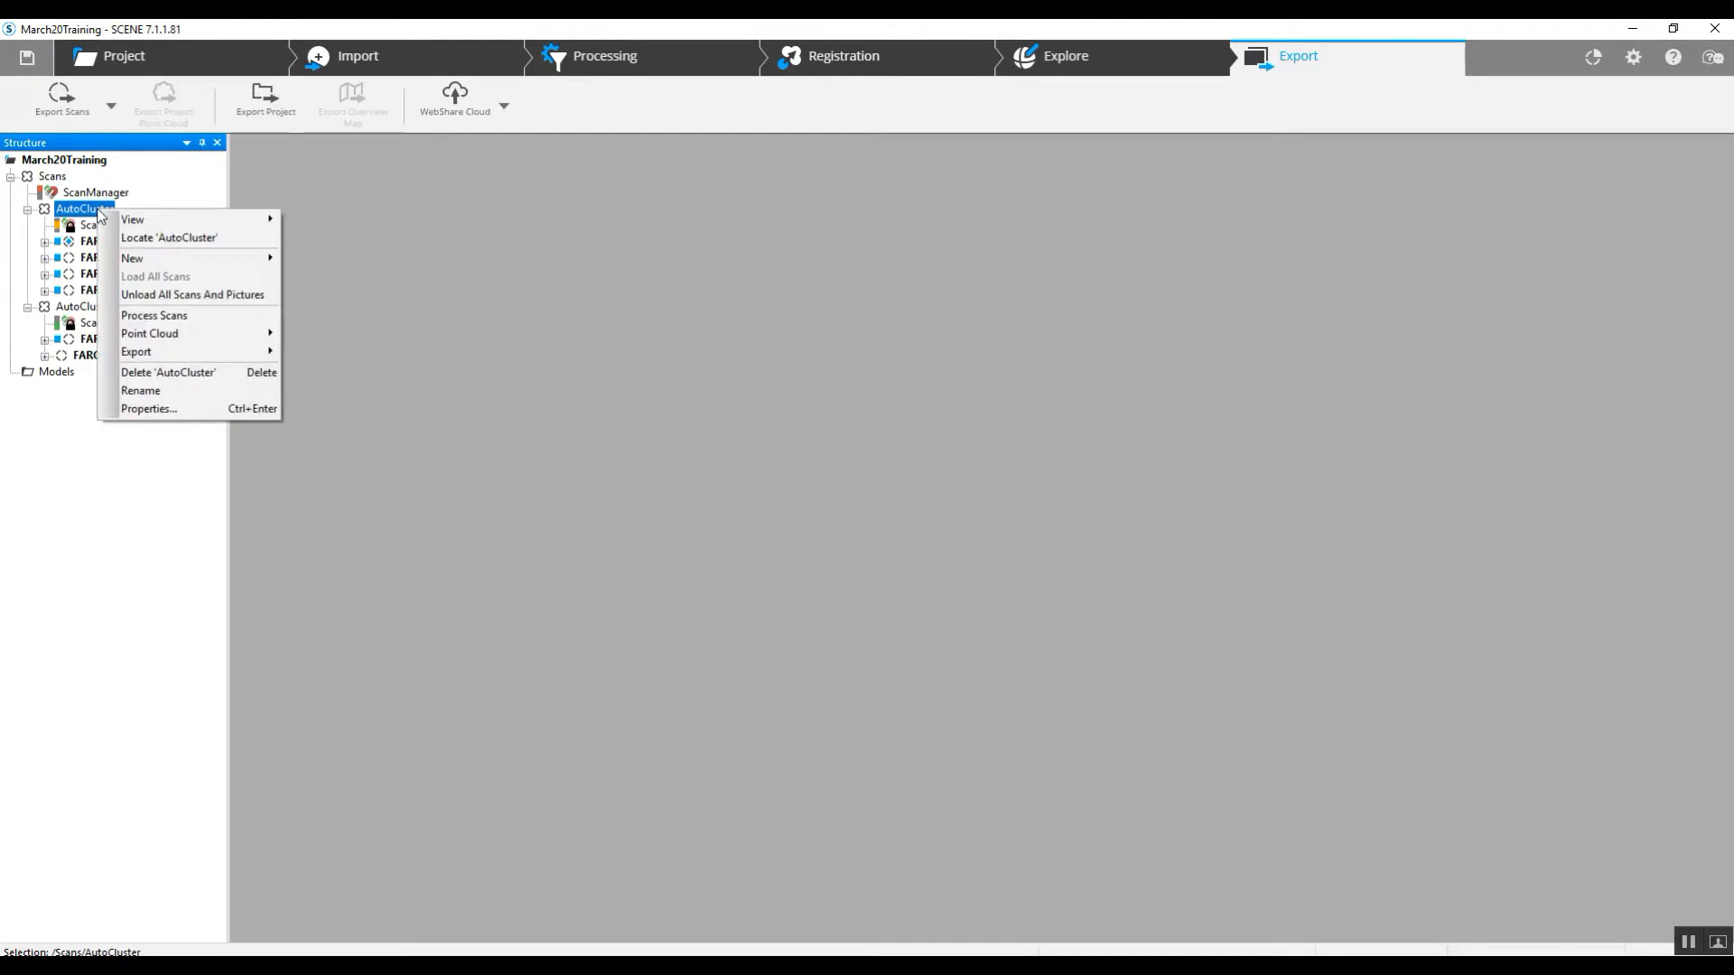
mouse_move(166, 345)
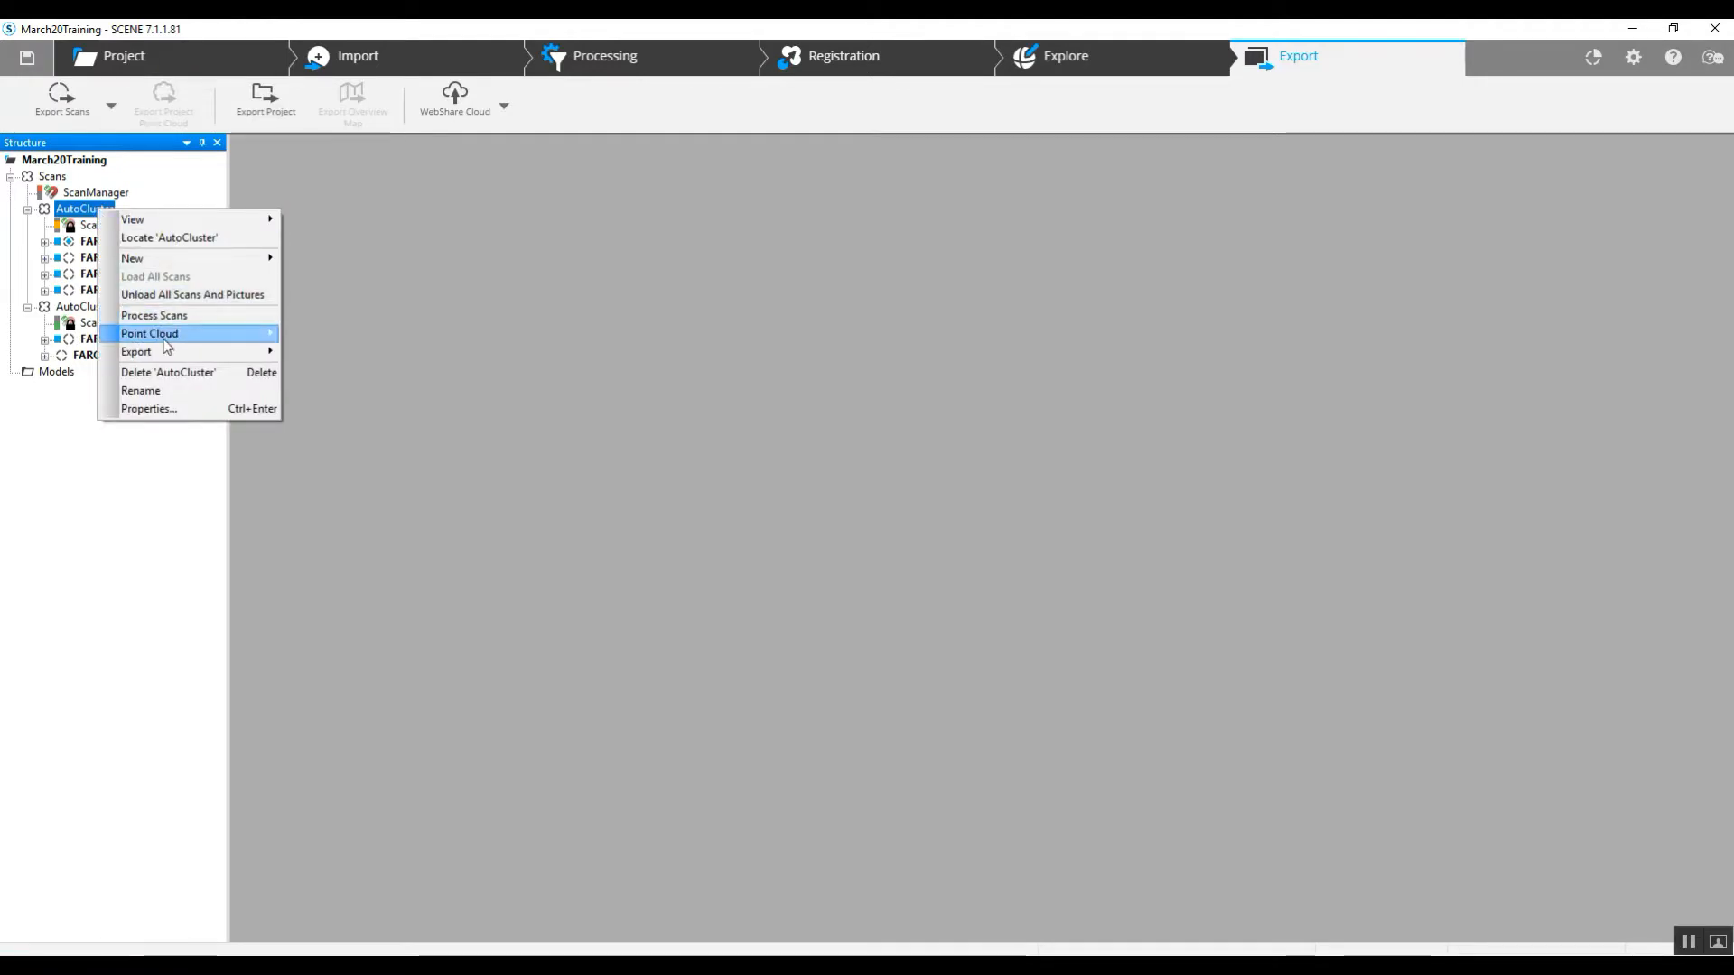
mouse_move(136, 353)
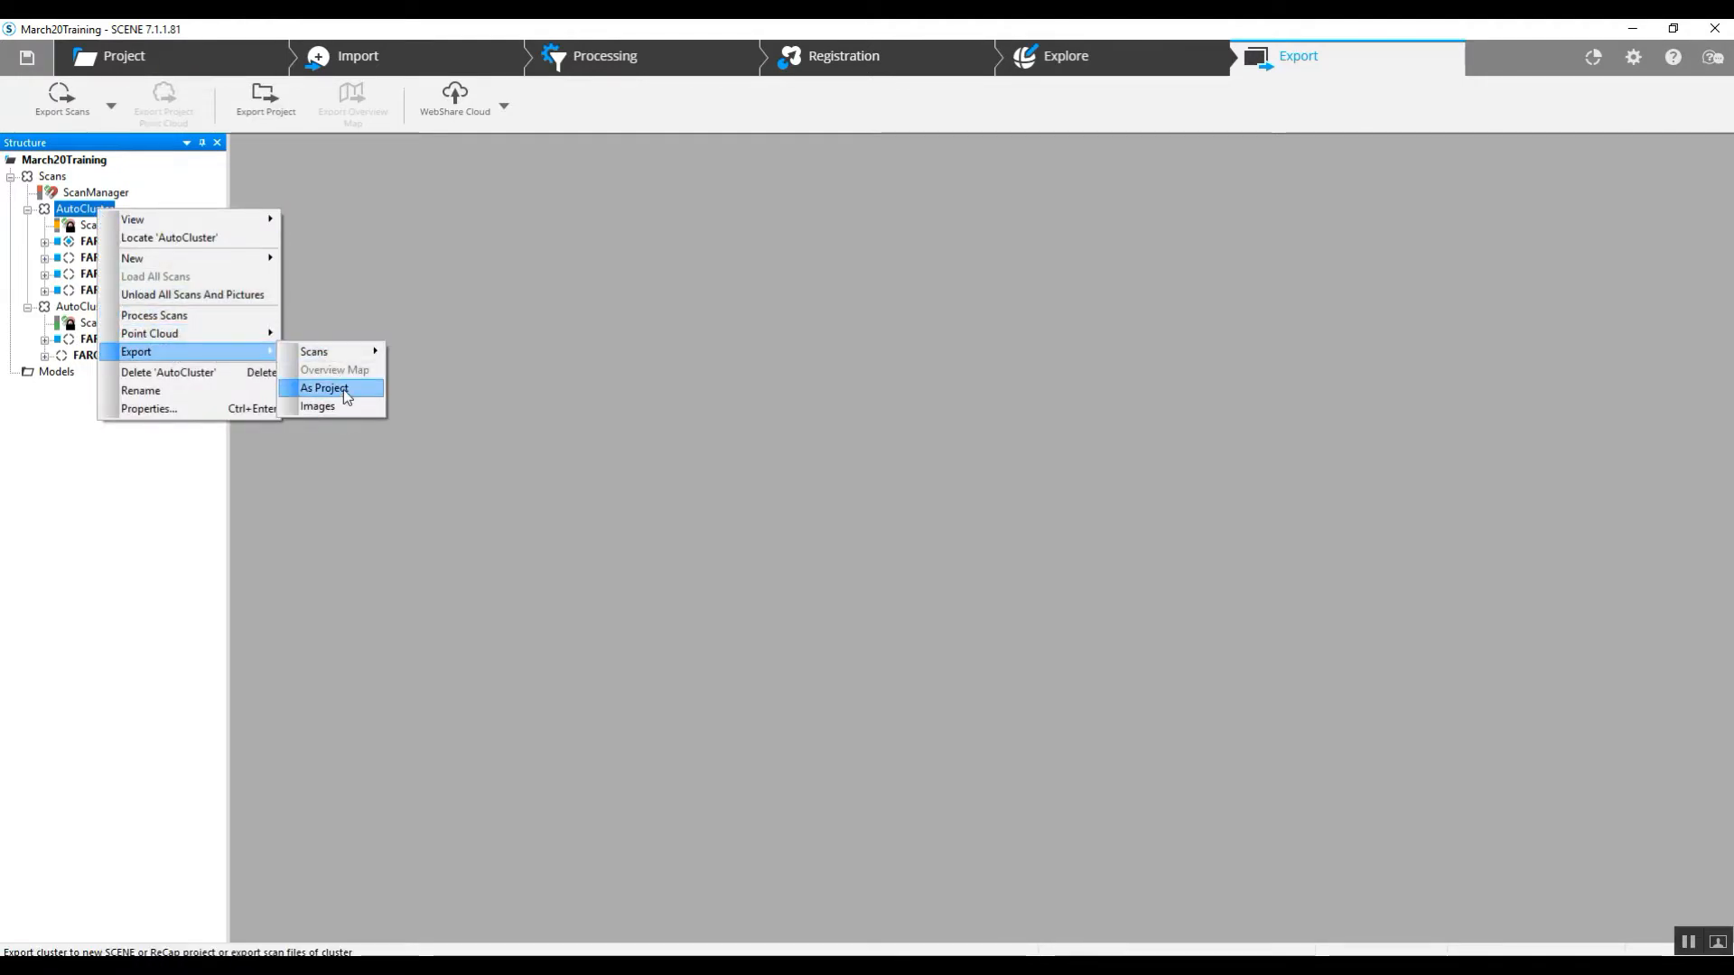
click(323, 387)
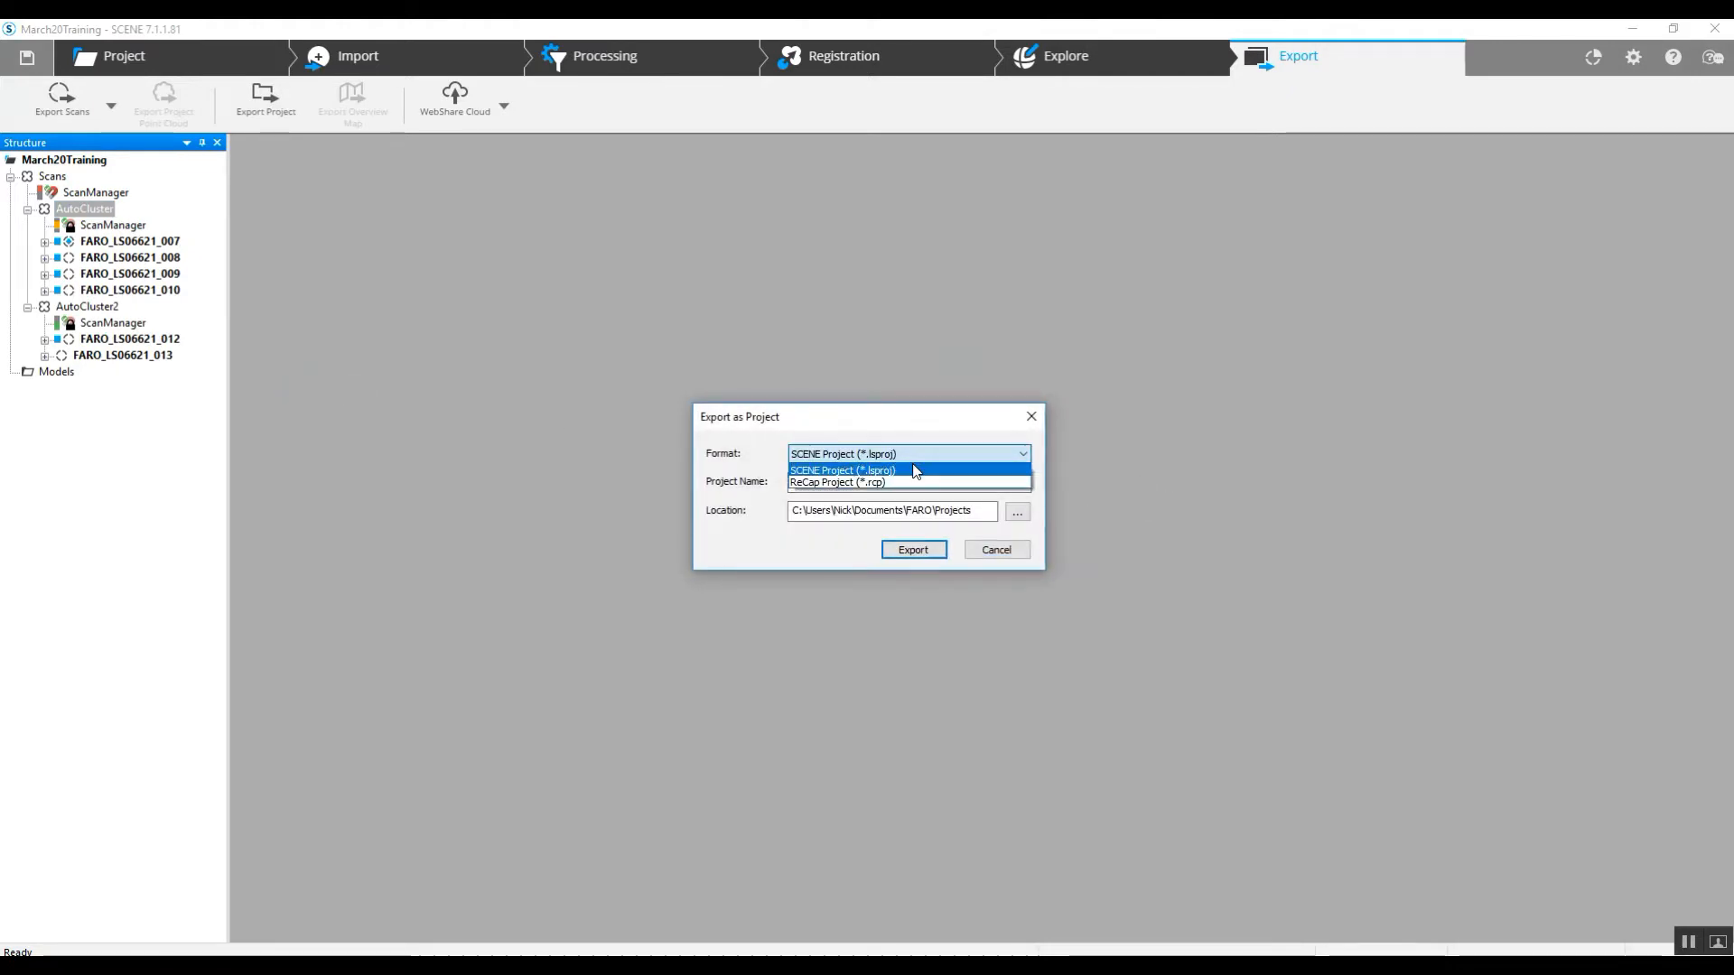
- Export AutoCluster as ReCap Project (*.rcp) into the March20Training folder
click(839, 482)
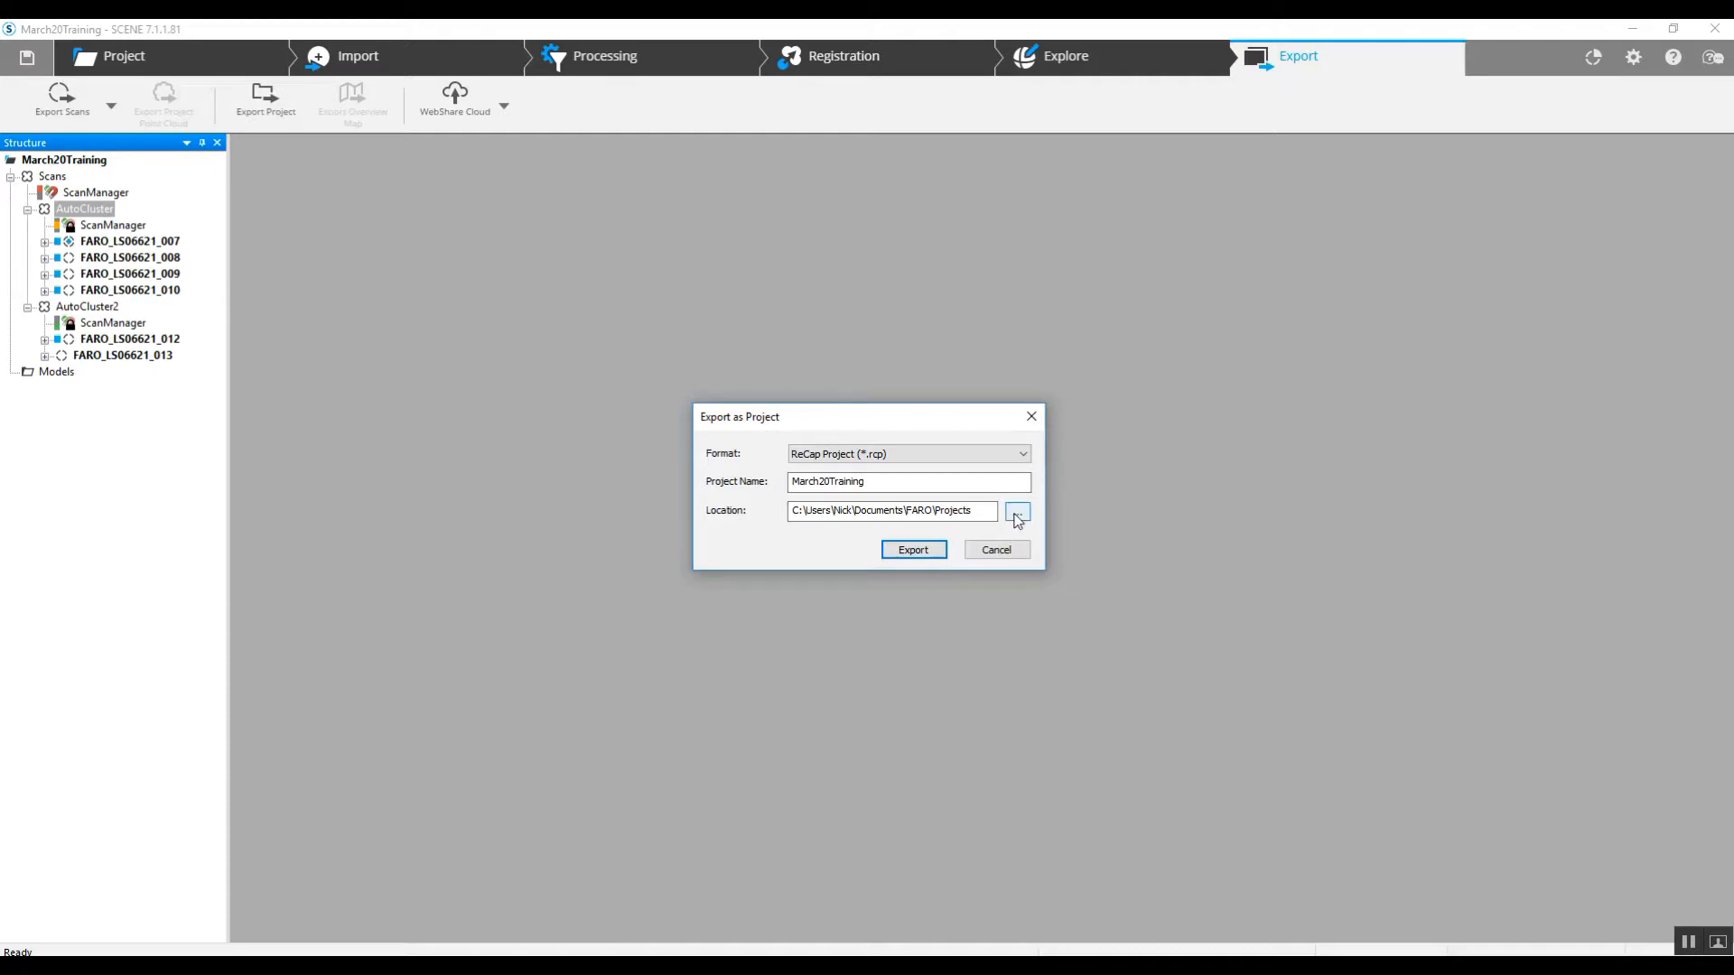
click(1017, 511)
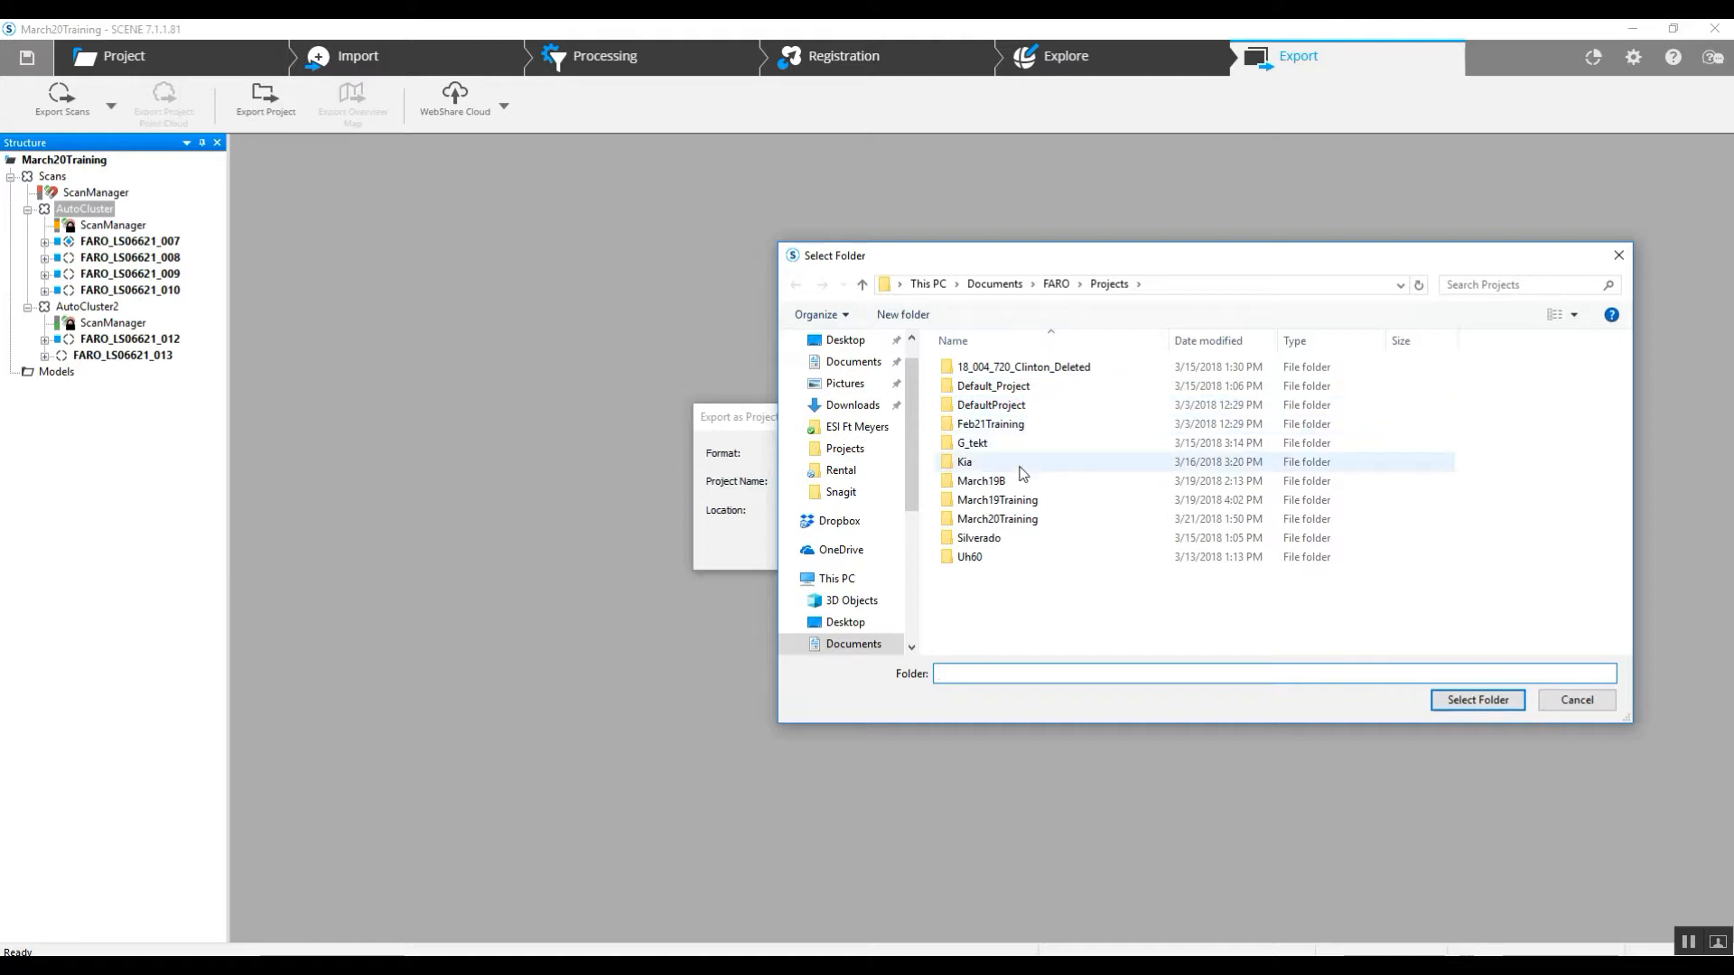
double_click(999, 499)
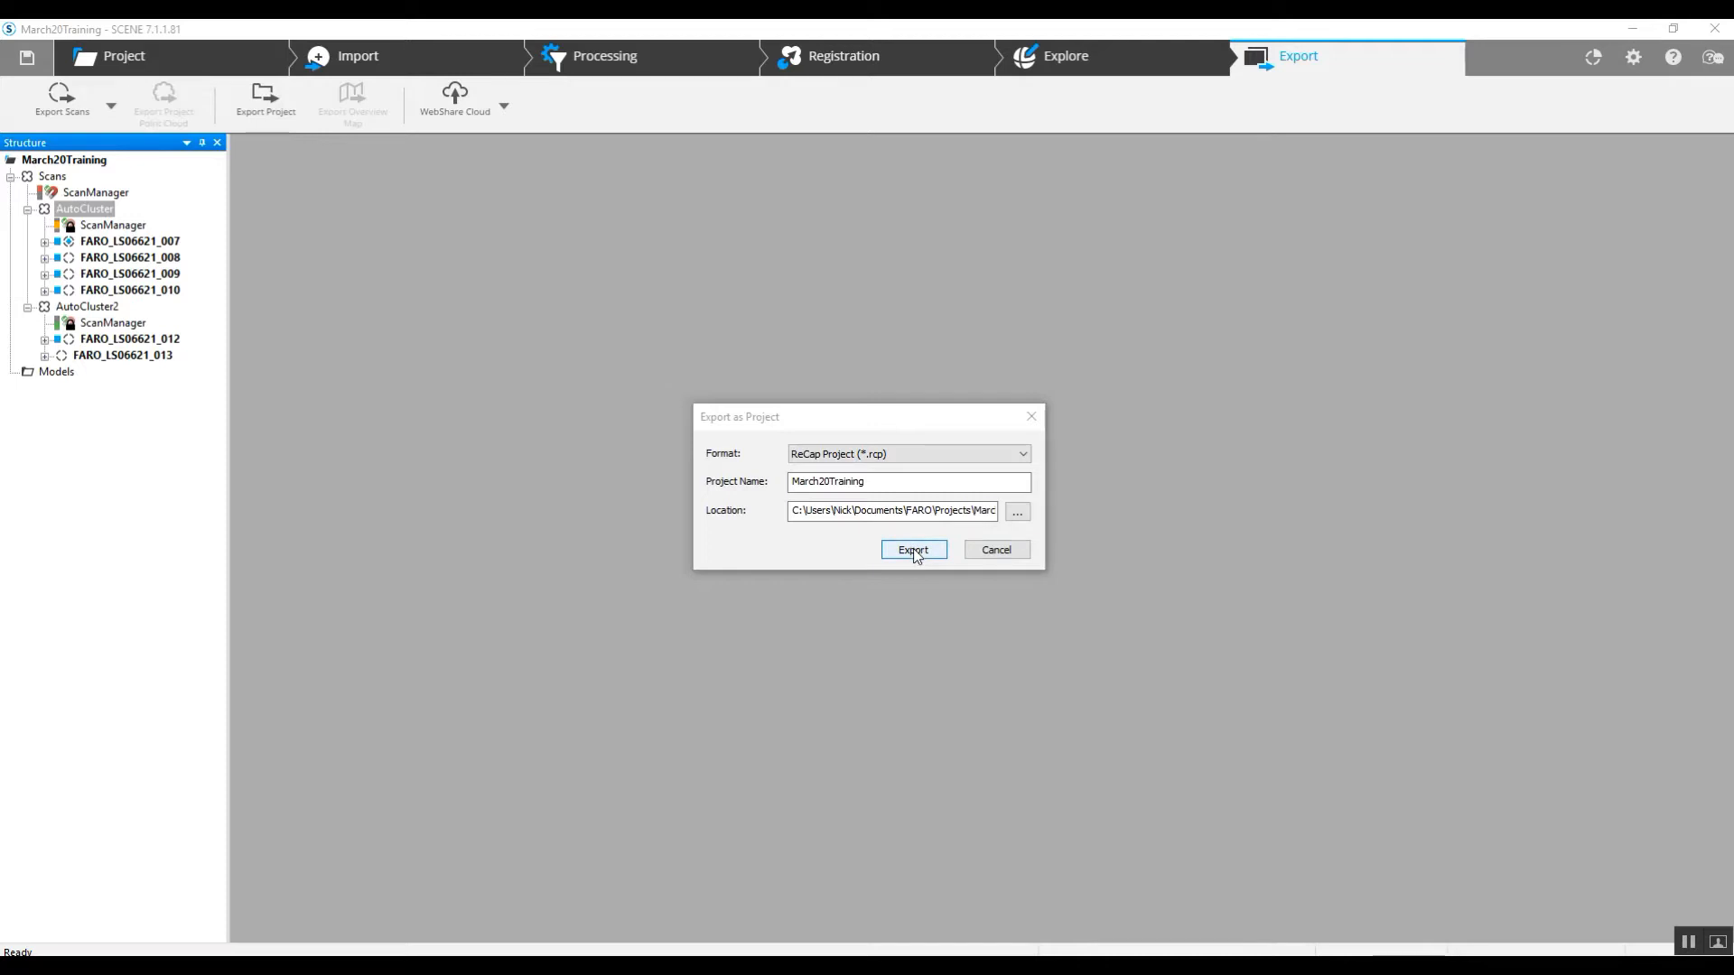
click(914, 550)
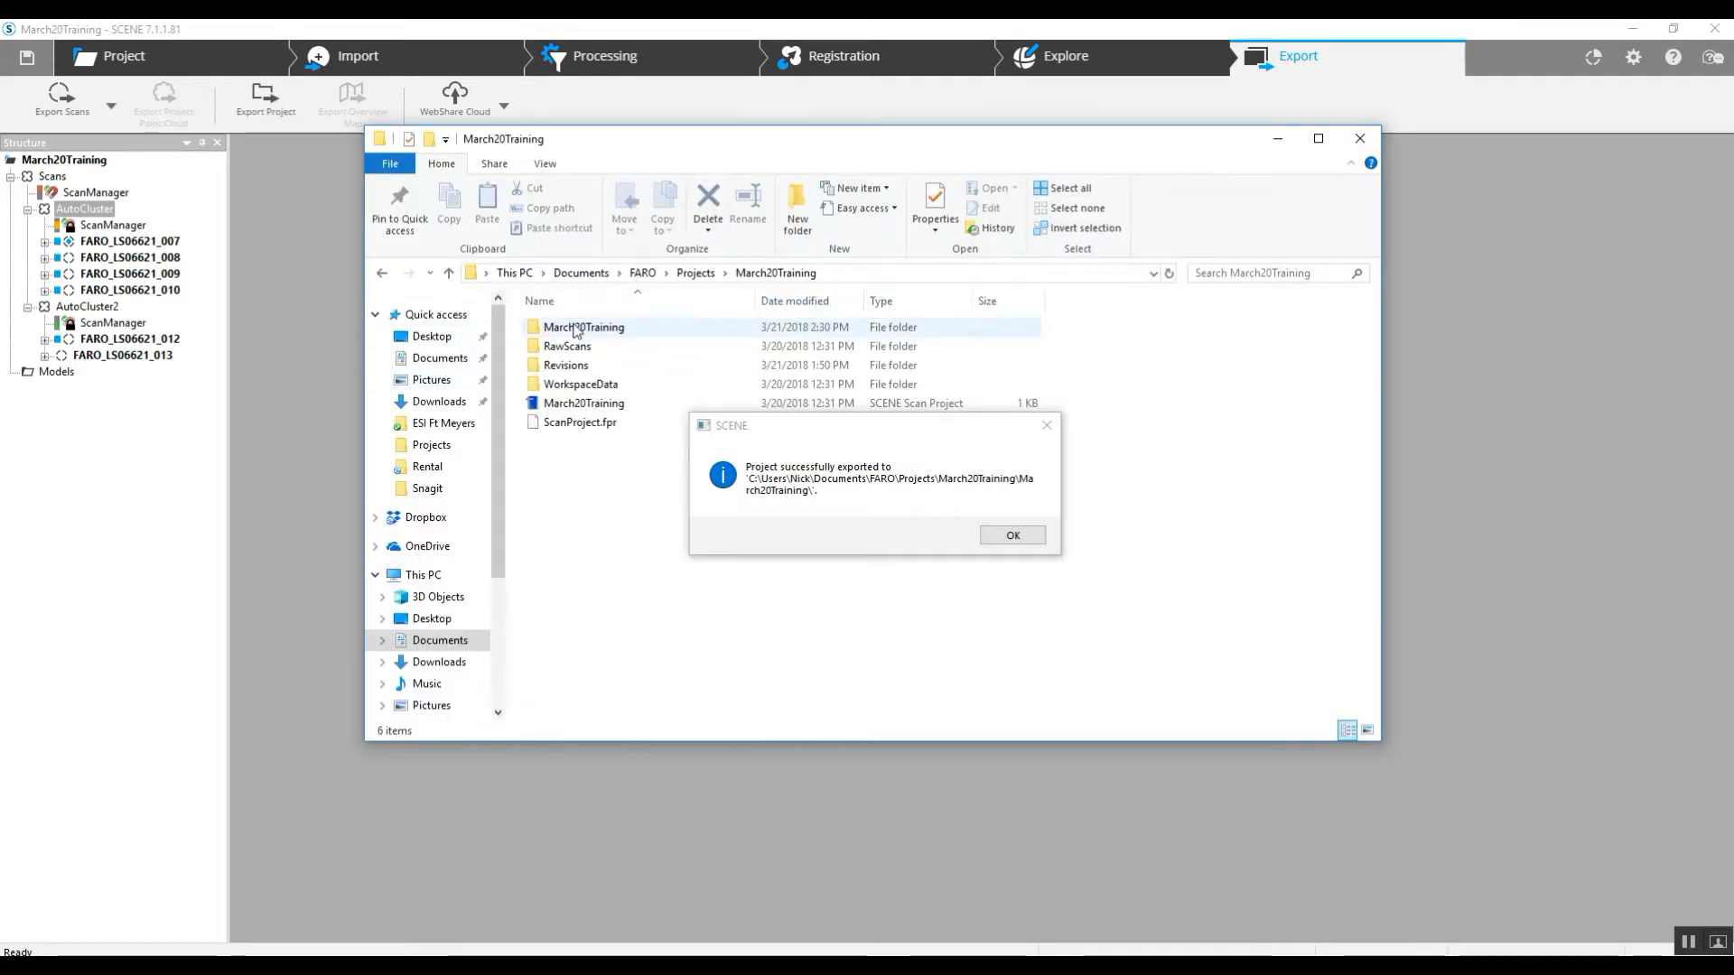
- Browse into March20Training, then March20Training Support, to view the RCS scan files
double_click(584, 327)
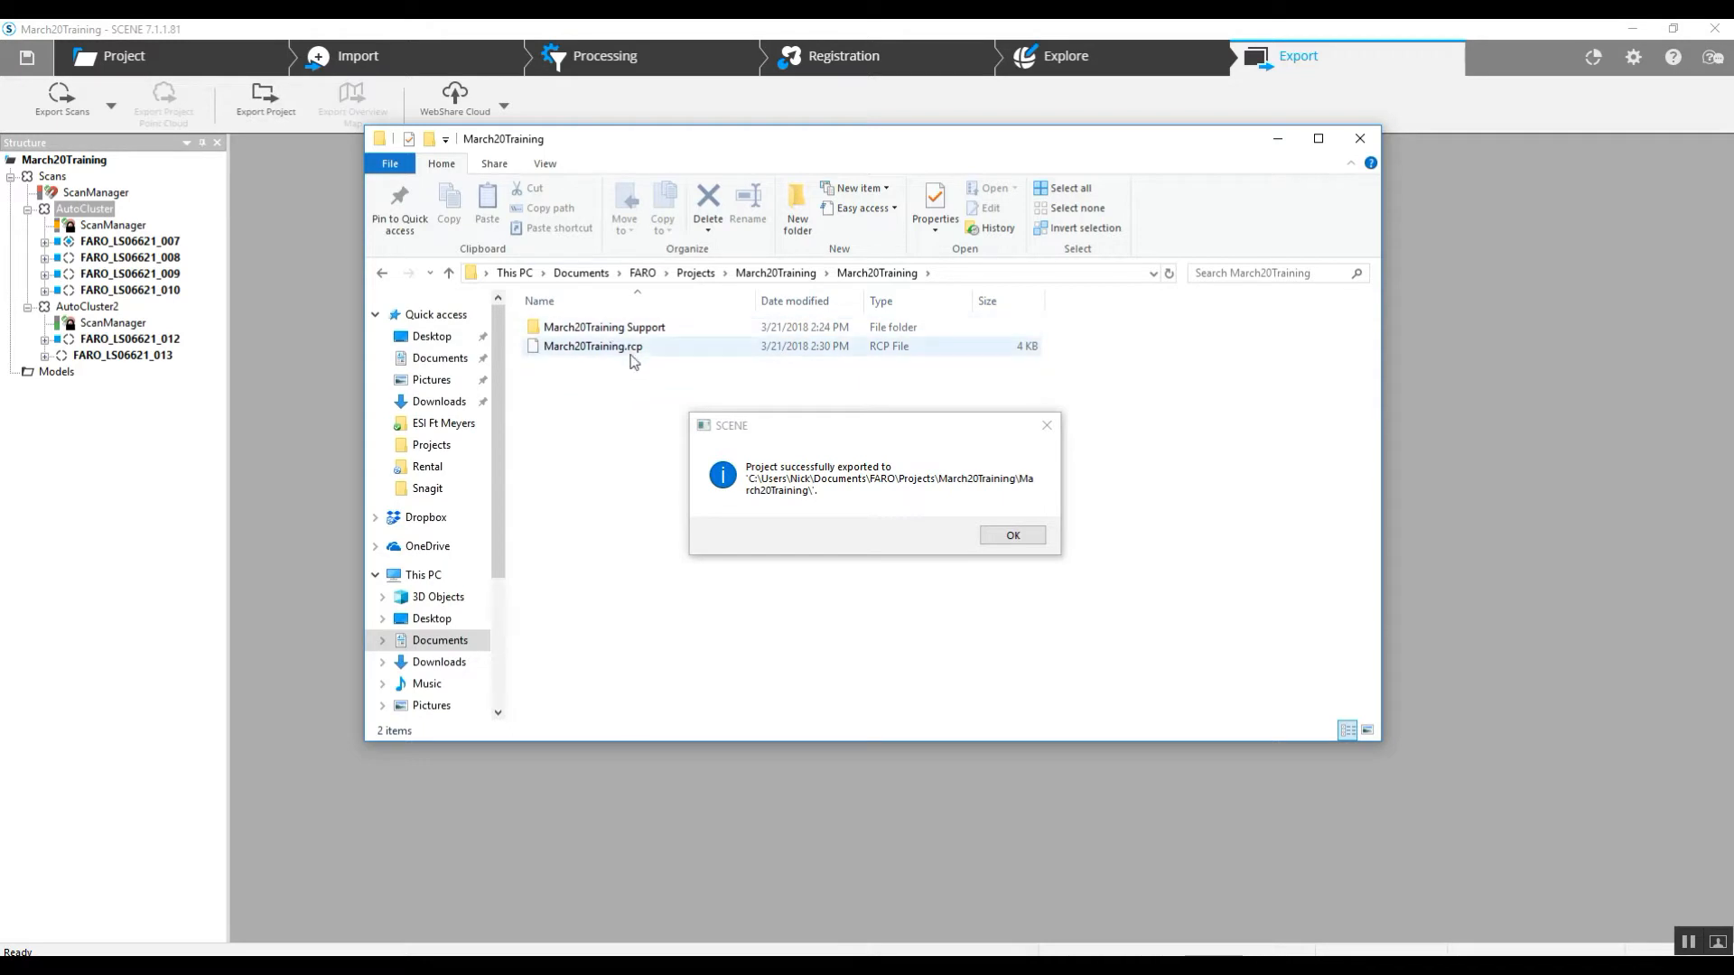
double_click(603, 326)
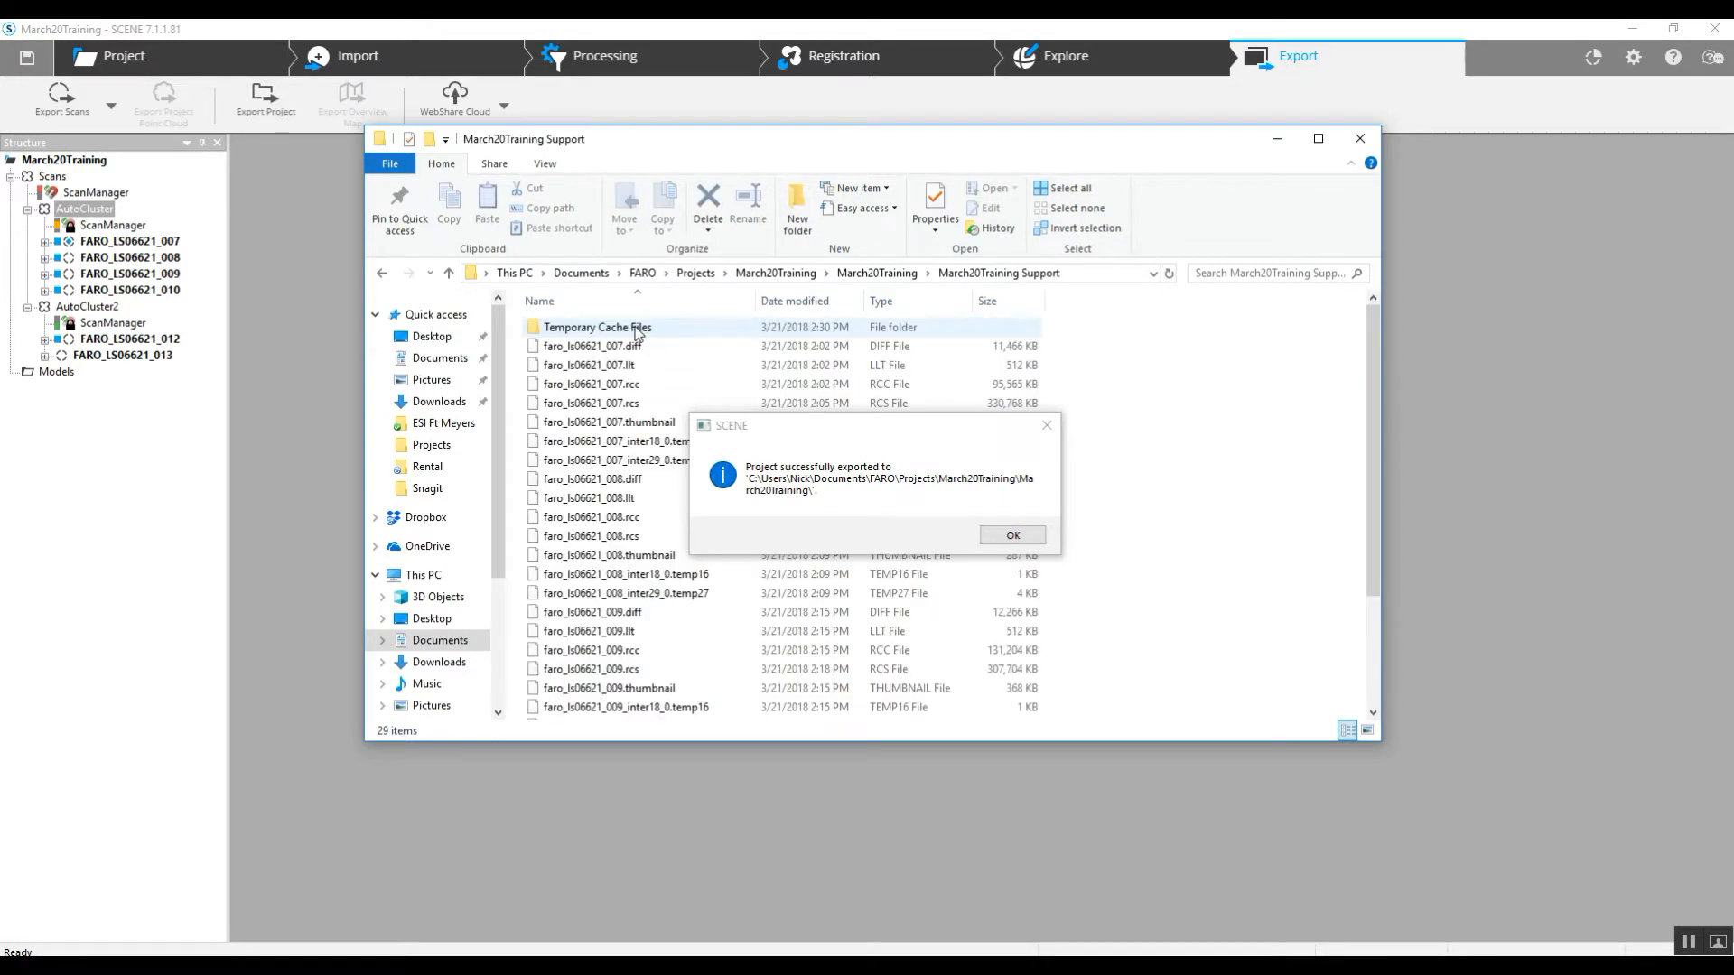
click(592, 384)
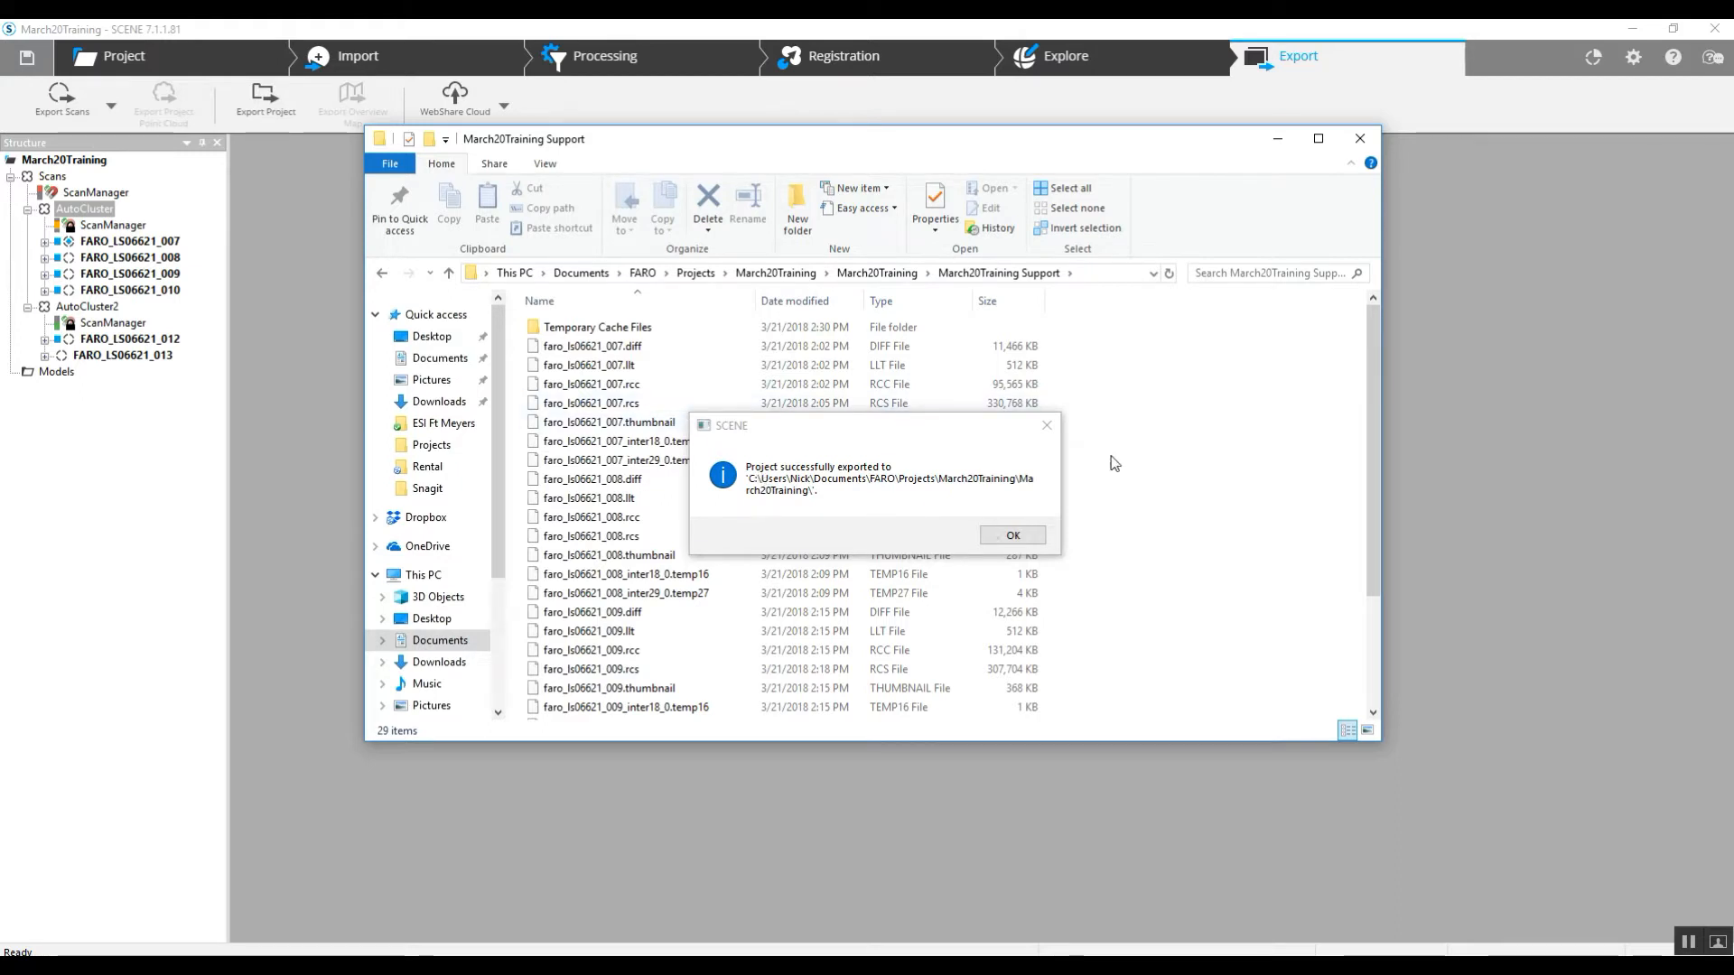
mouse_move(1138, 368)
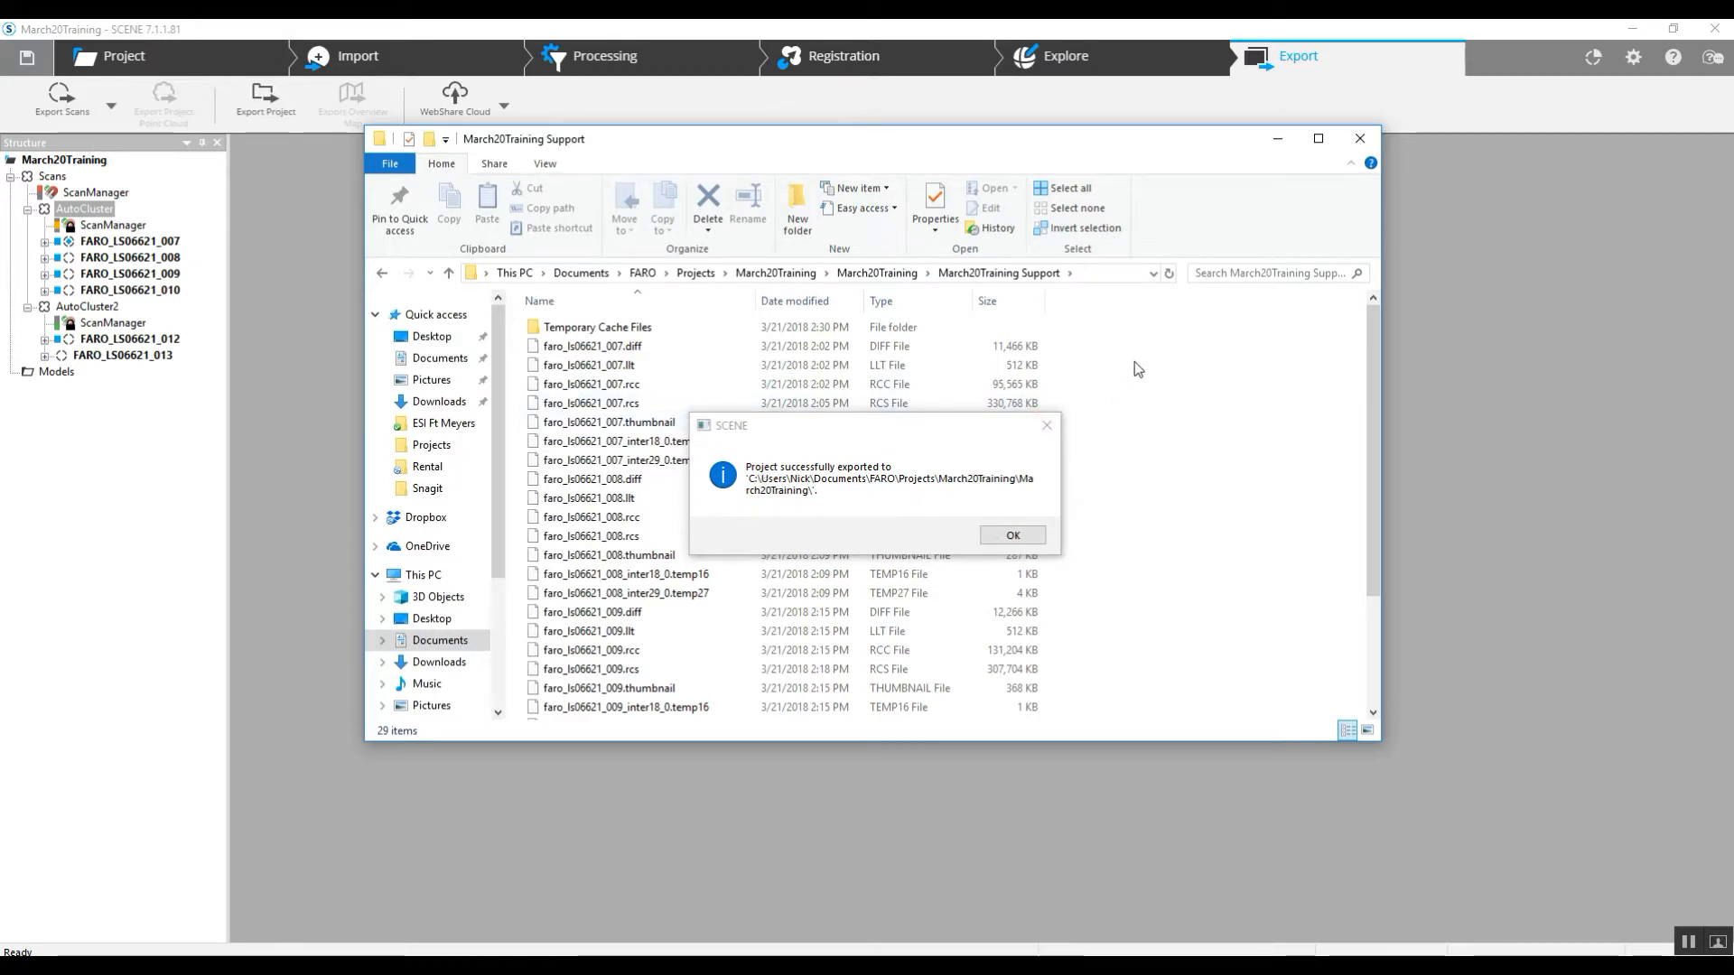
mouse_move(701, 140)
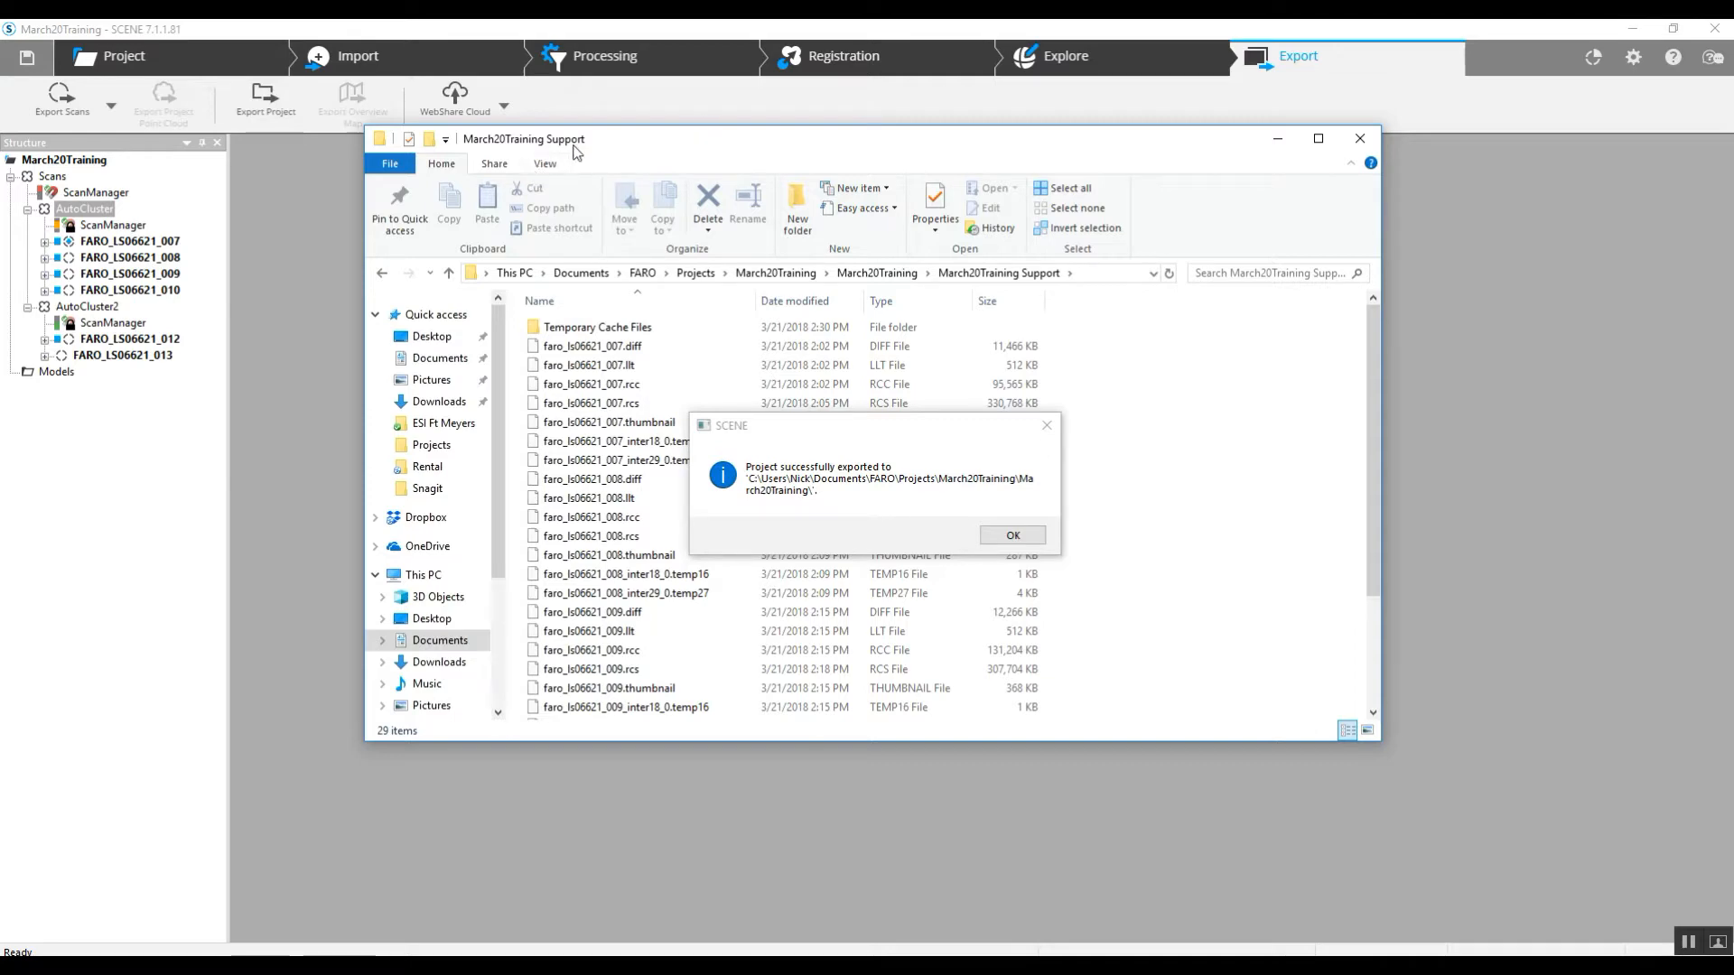
mouse_move(627, 159)
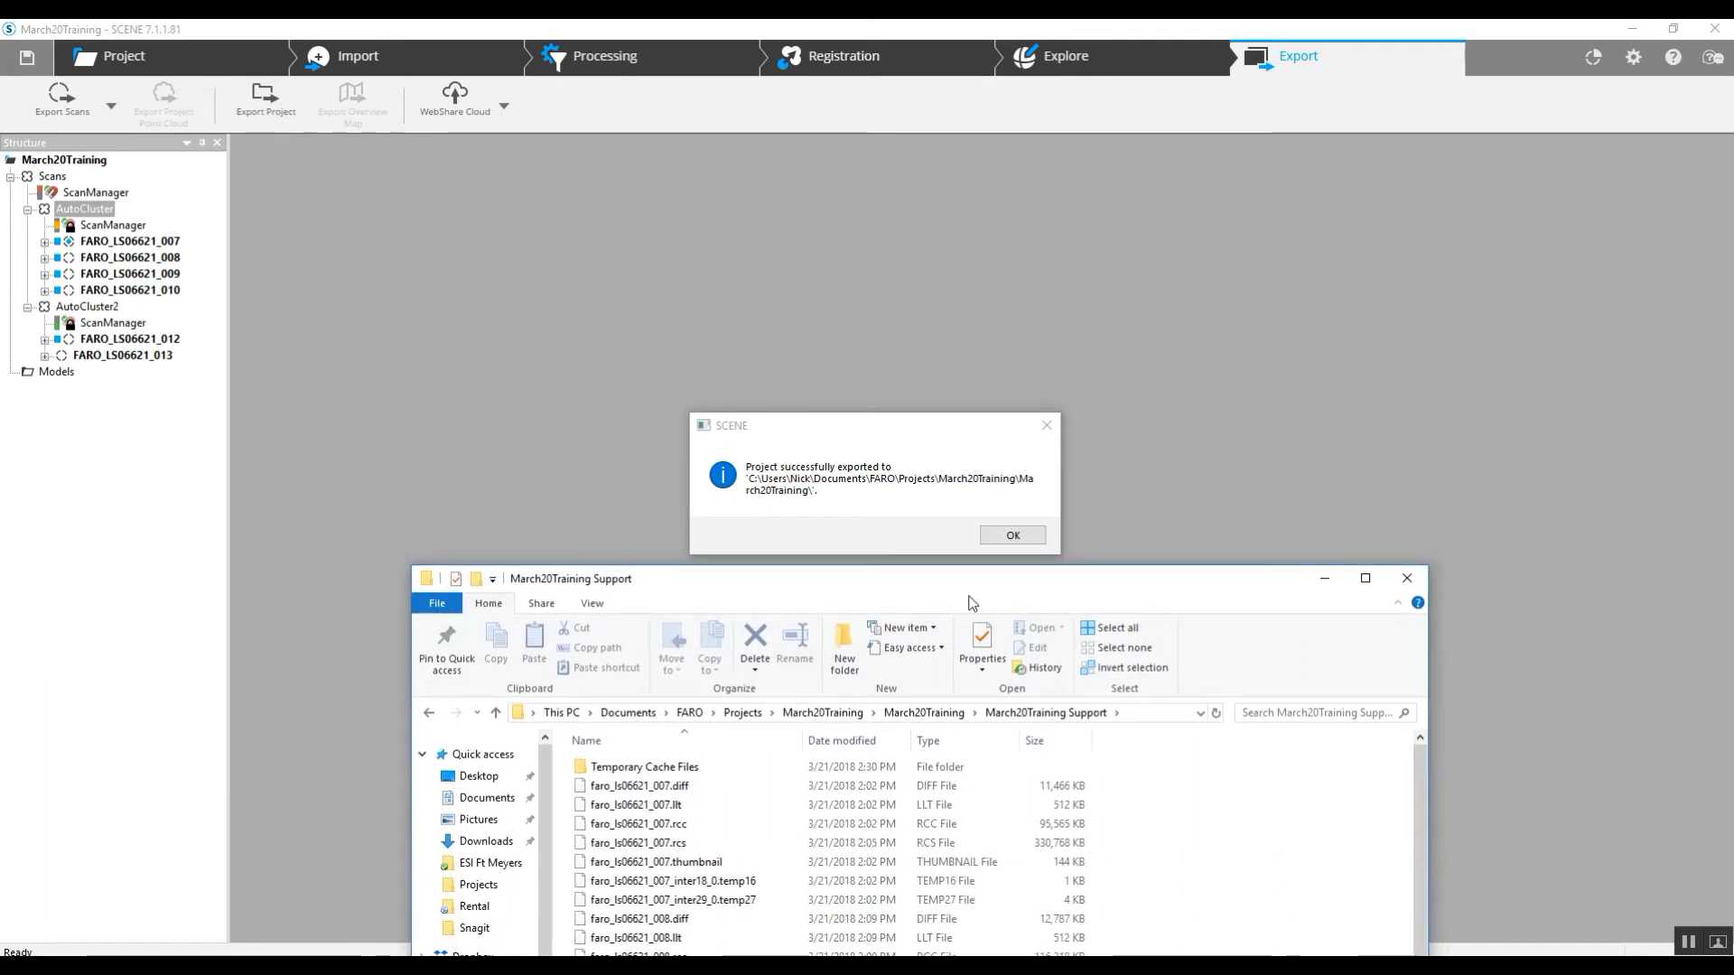
mouse_move(990, 595)
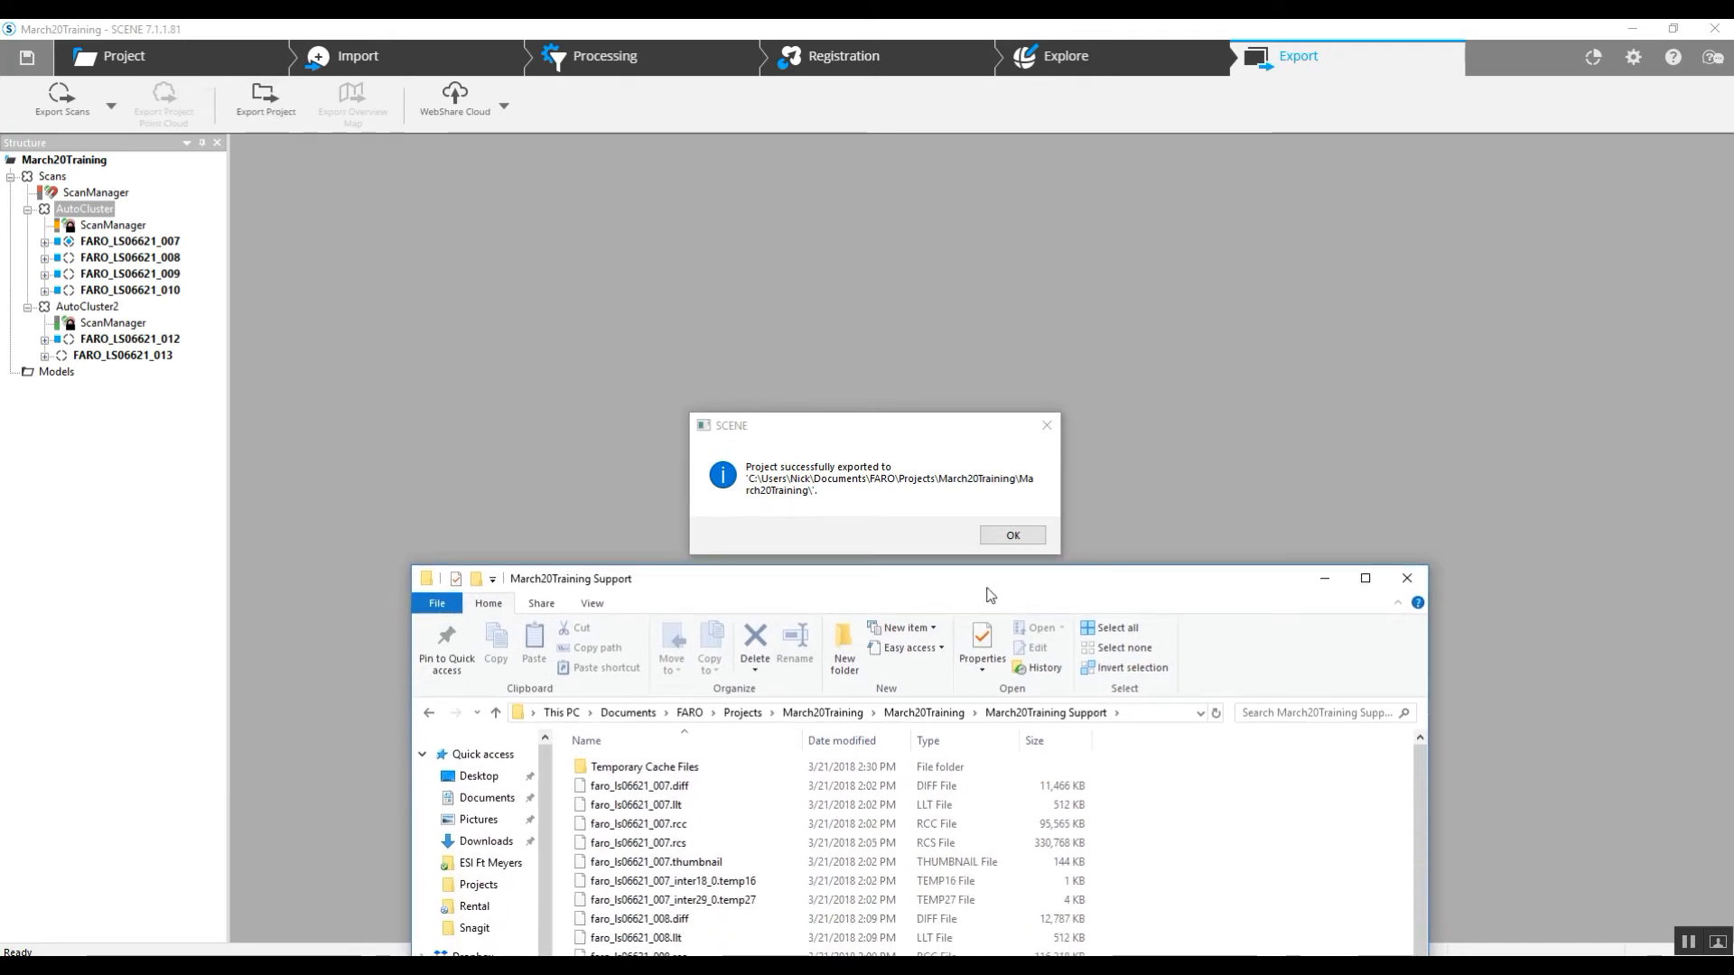